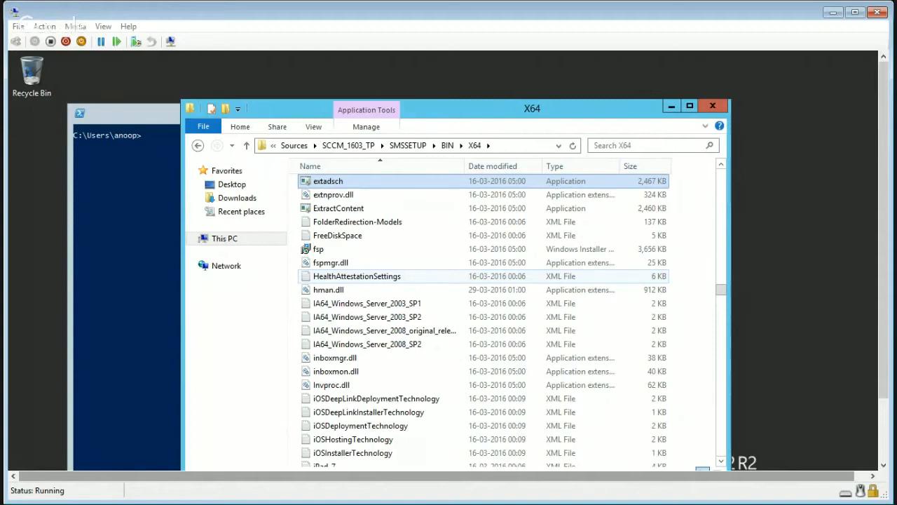
pyautogui.moveTo(480, 269)
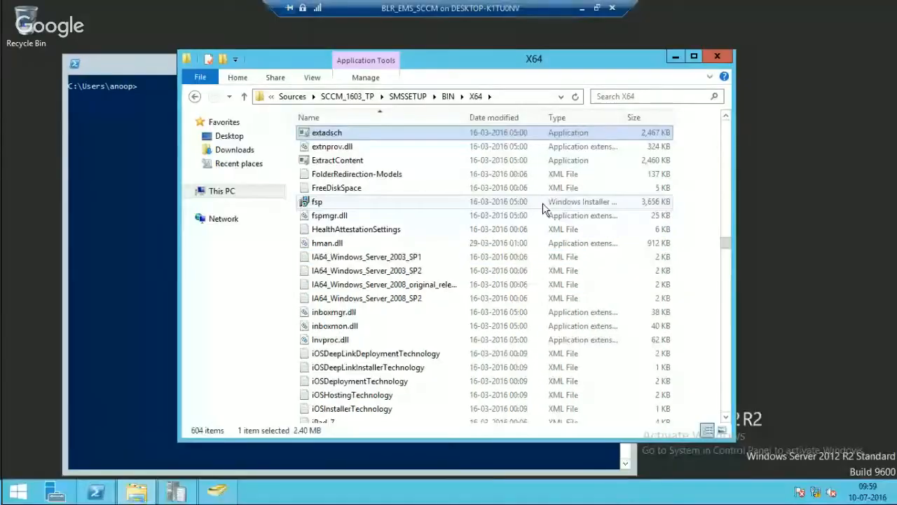
pyautogui.moveTo(449, 325)
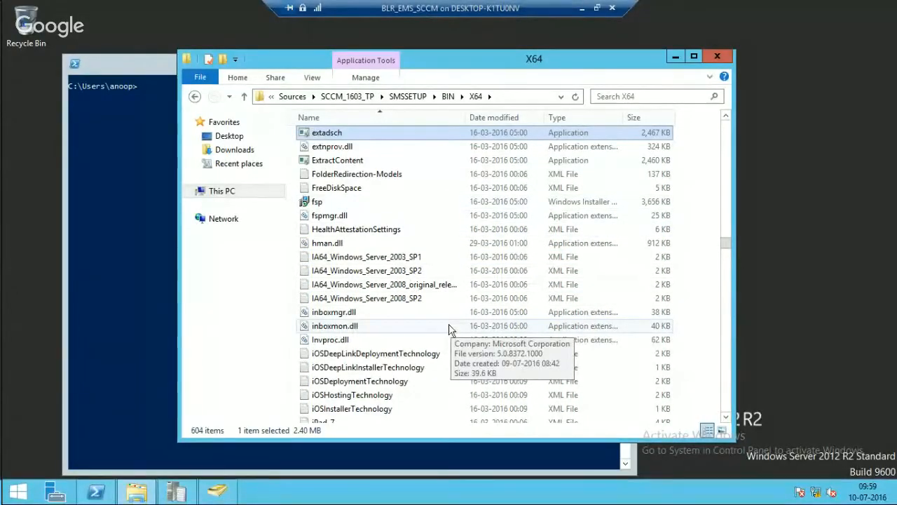
pyautogui.moveTo(454, 191)
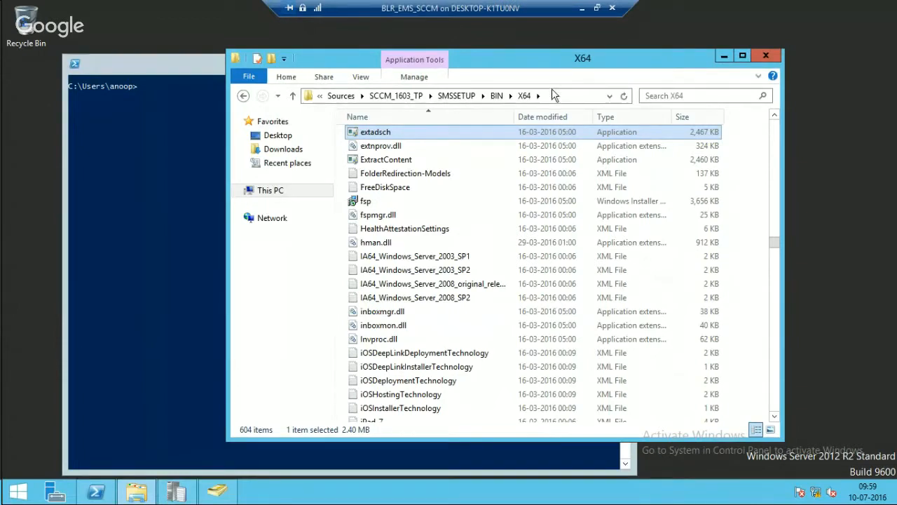
# Reveal and select the text path C:\Sources\SCCM_1603_TP\SMSSETUP\BIN\X64 in the address bar
pyautogui.click(553, 96)
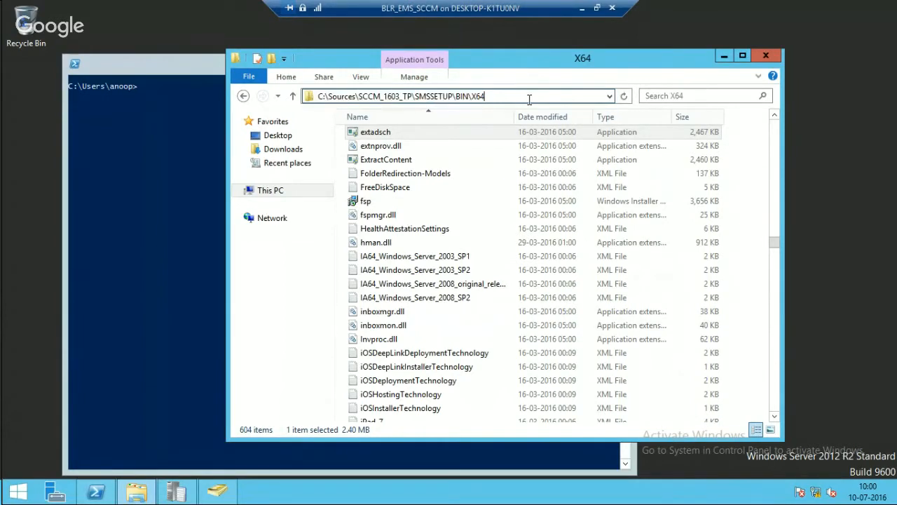
pyautogui.click(455, 96)
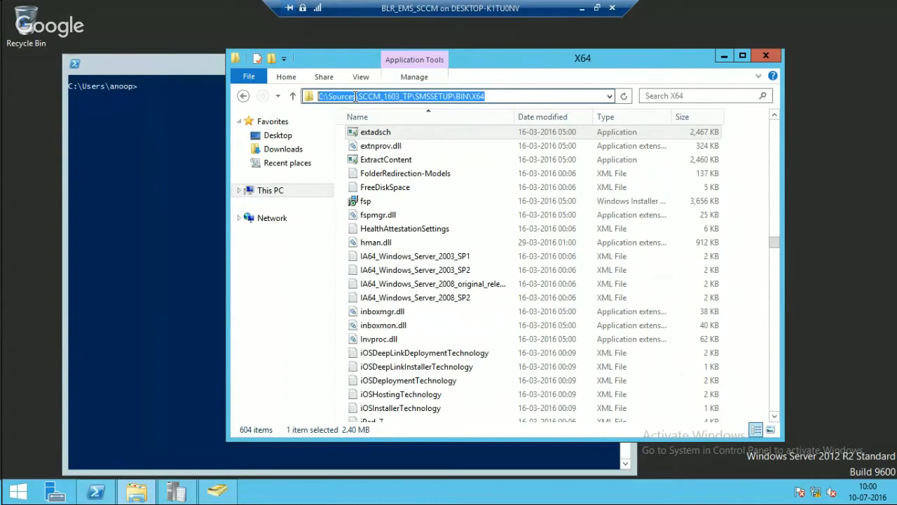
pyautogui.click(383, 96)
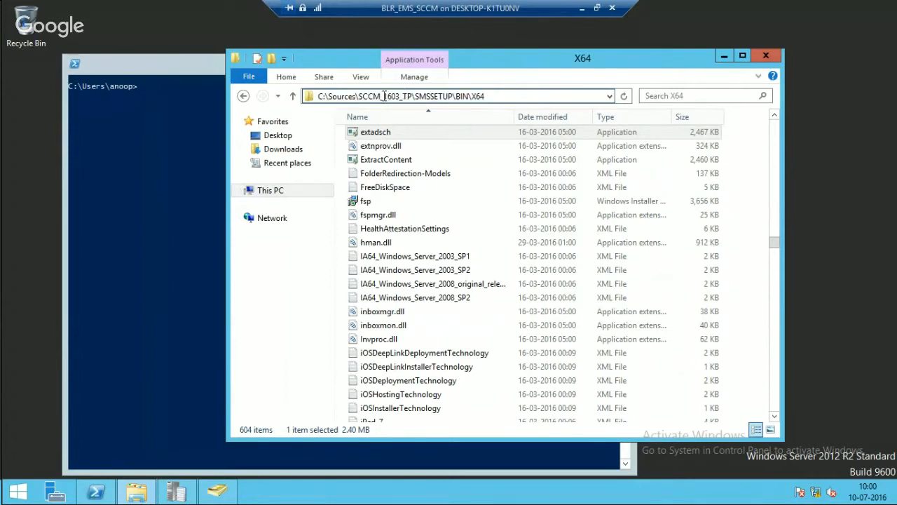
pyautogui.doubleClick(392, 96)
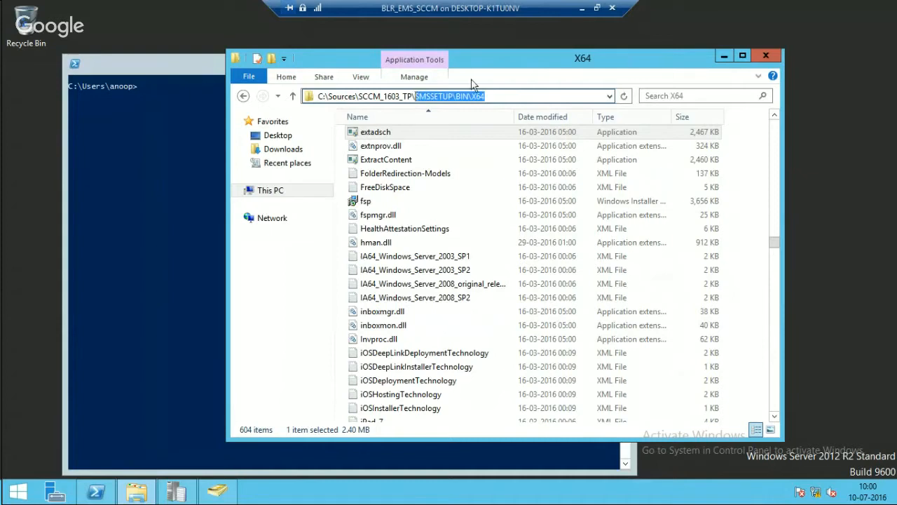
pyautogui.moveTo(501, 73)
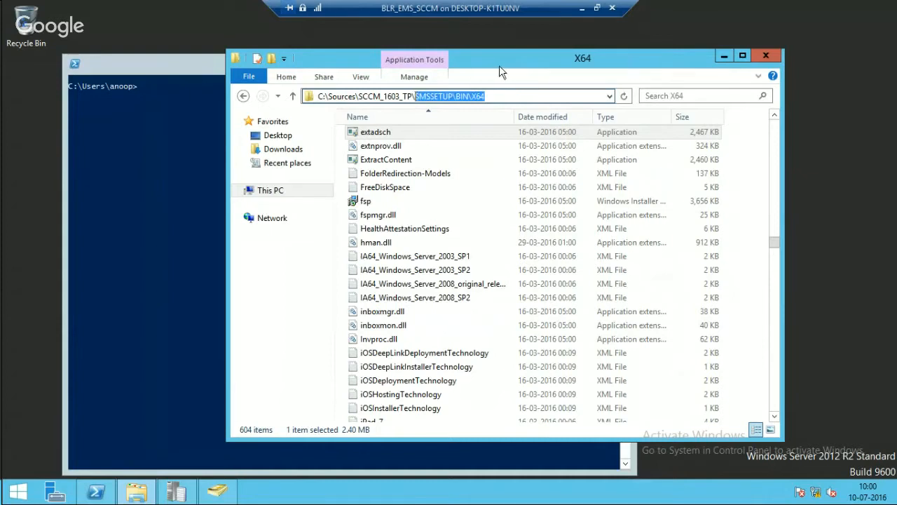
pyautogui.moveTo(528, 64)
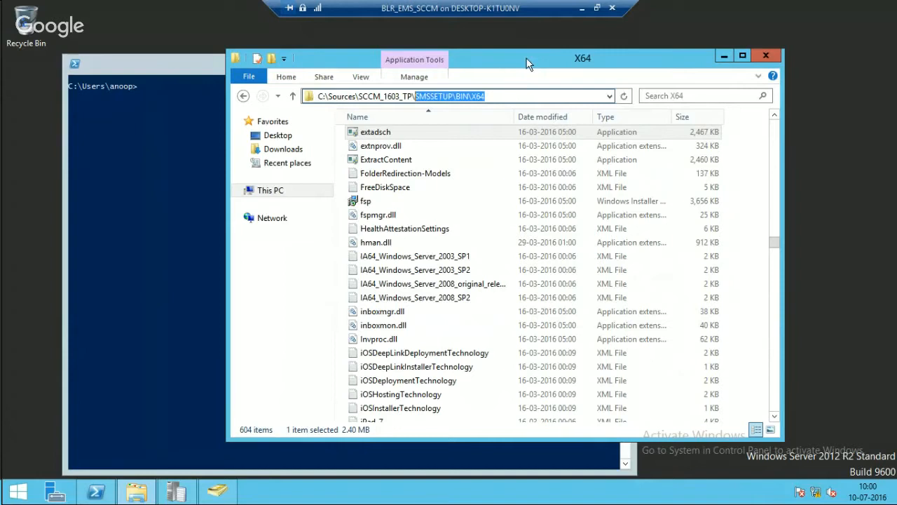
pyautogui.click(515, 96)
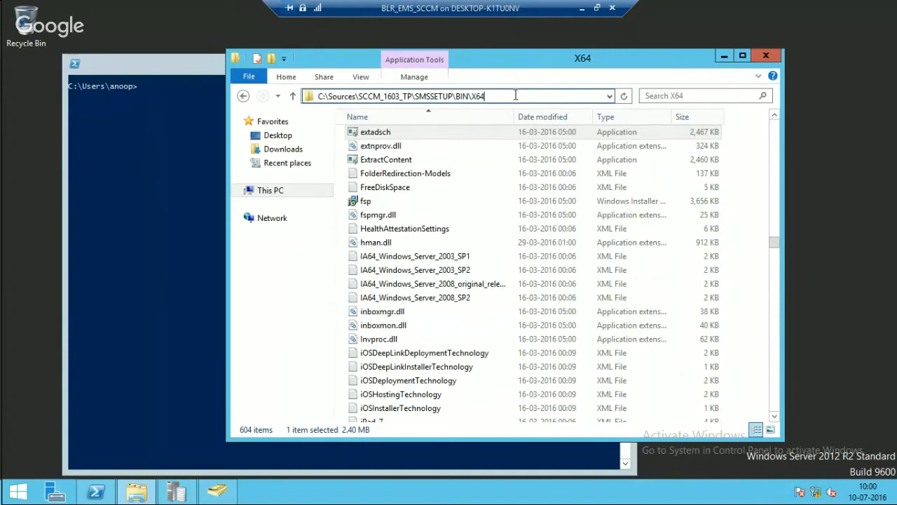
pyautogui.moveTo(292, 96)
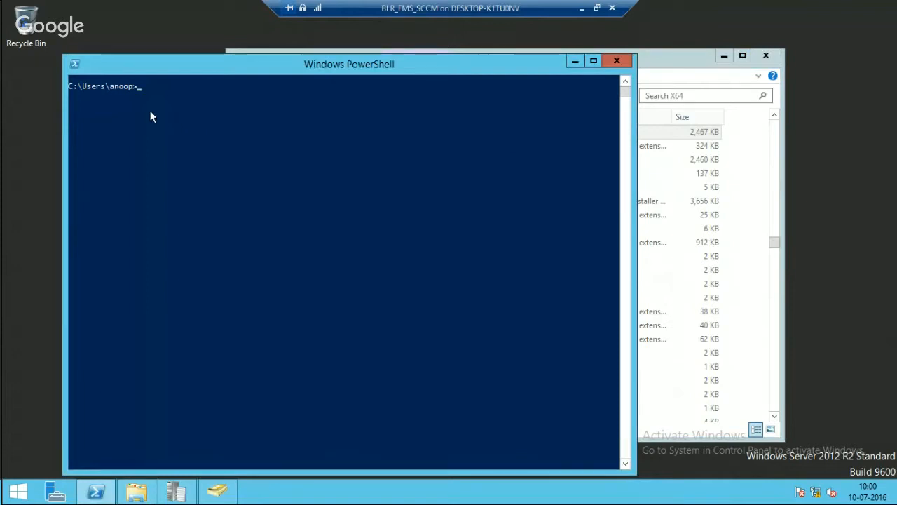
pyautogui.moveTo(174, 116)
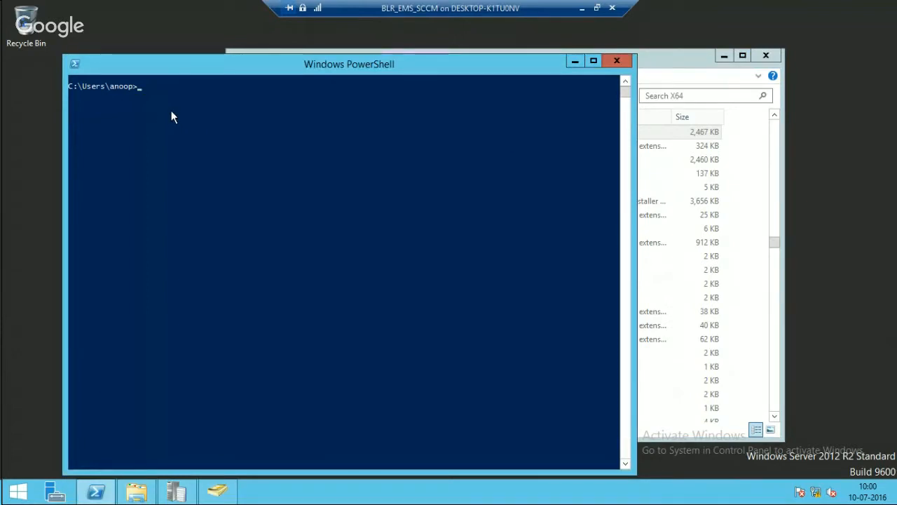
# cd into the X64 setup folder, run extadsch.exe, and approve the UAC prompt
pyautogui.write('cd')
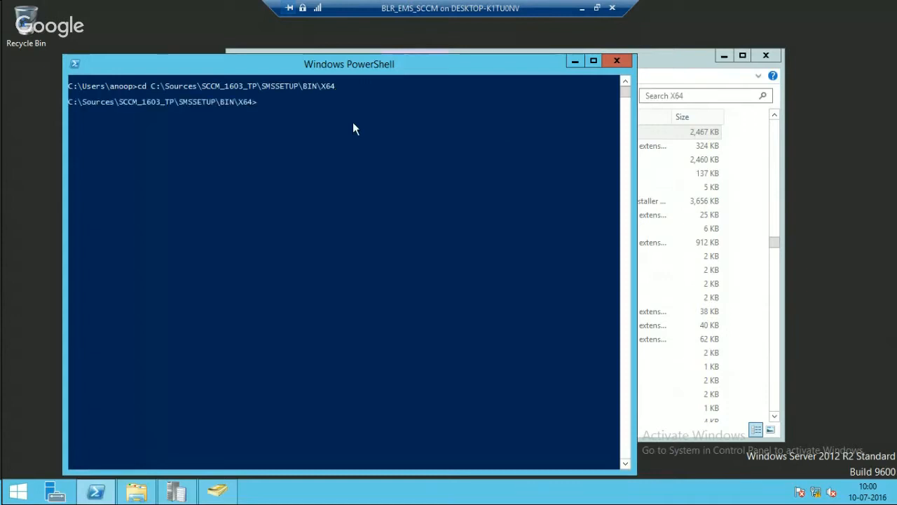
pyautogui.write('extadsch.exe')
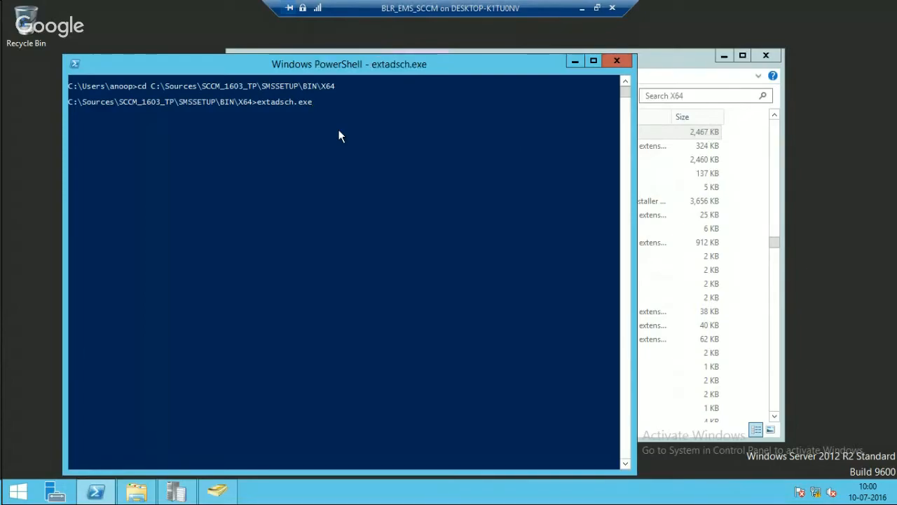
pyautogui.press('enter')
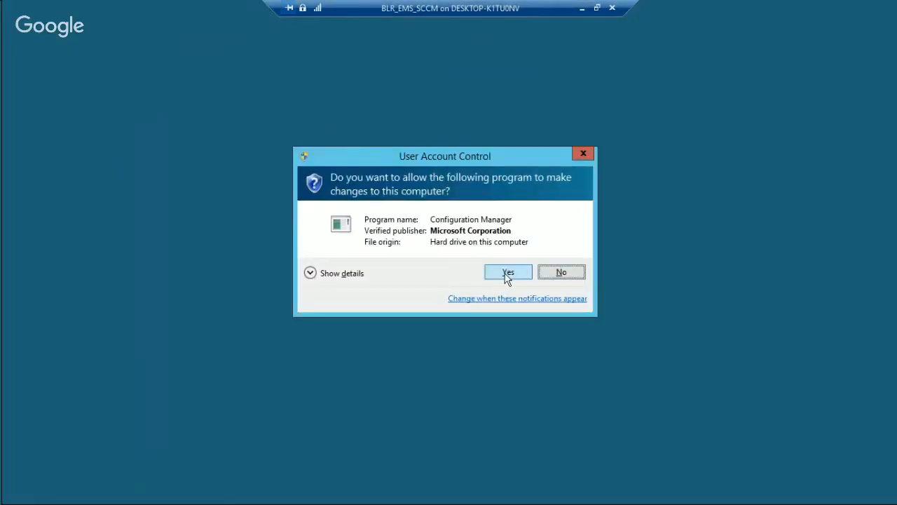
pyautogui.click(508, 272)
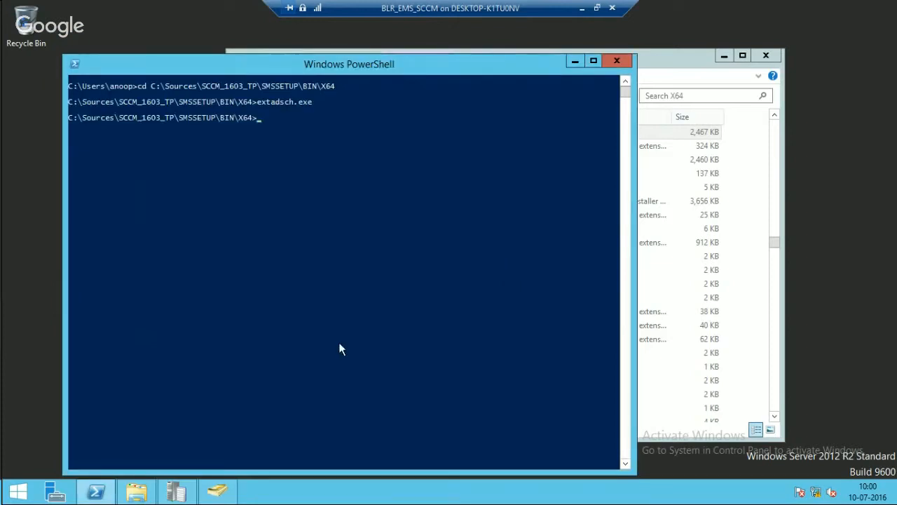
pyautogui.moveTo(137, 490)
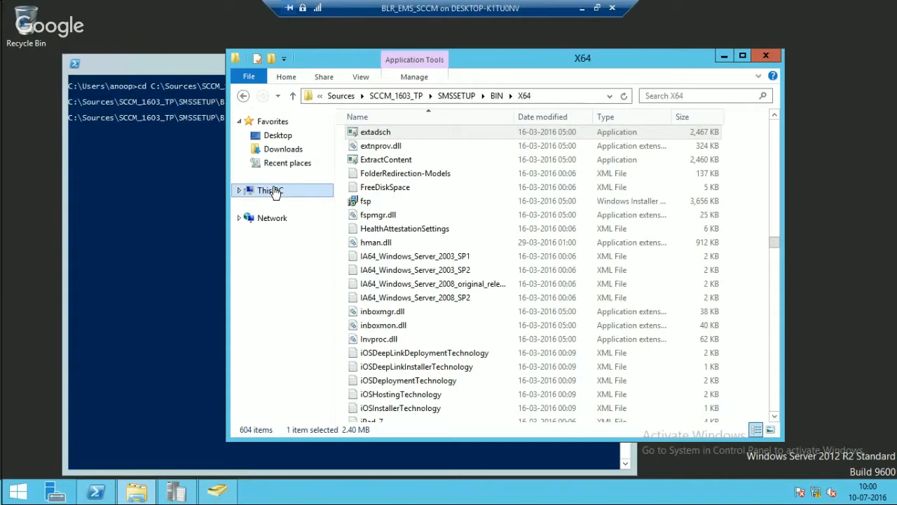
# Browse This PC to Local Disk (C:) and open ExtADSch.log
pyautogui.click(269, 190)
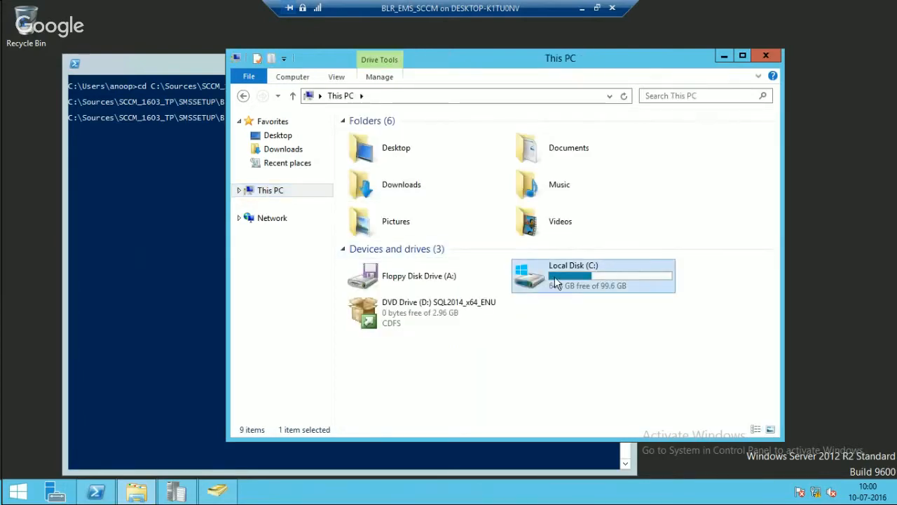
pyautogui.doubleClick(592, 274)
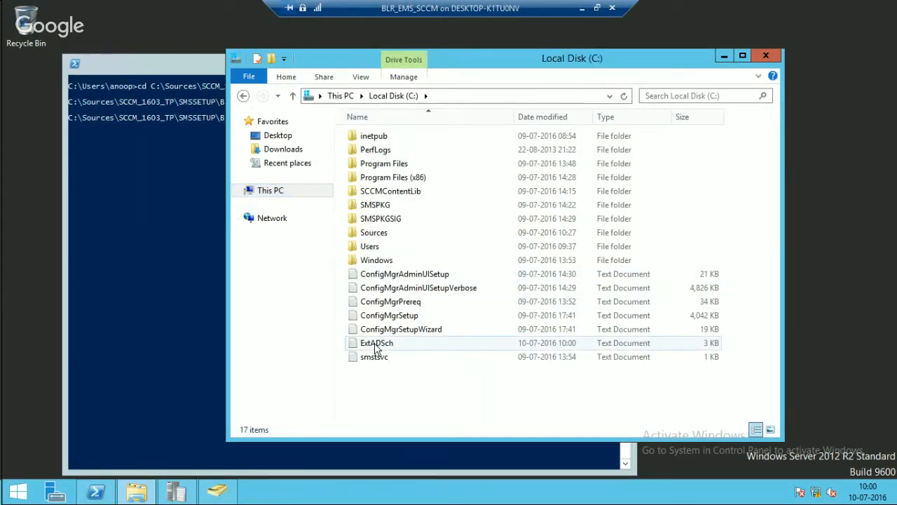
pyautogui.moveTo(376, 343)
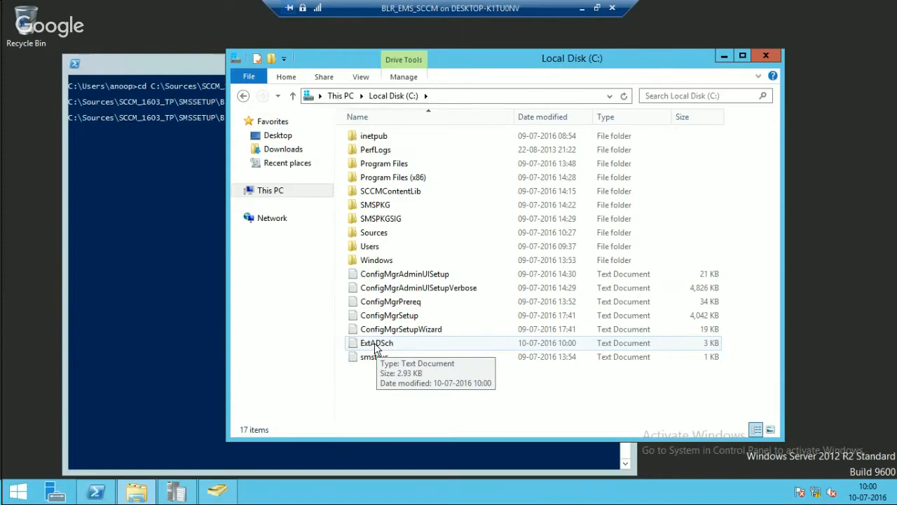
pyautogui.click(377, 343)
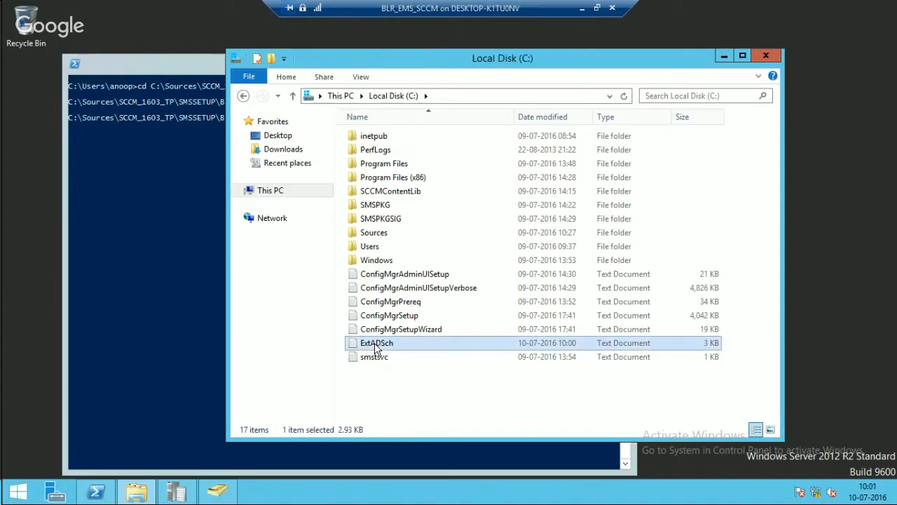
pyautogui.doubleClick(377, 343)
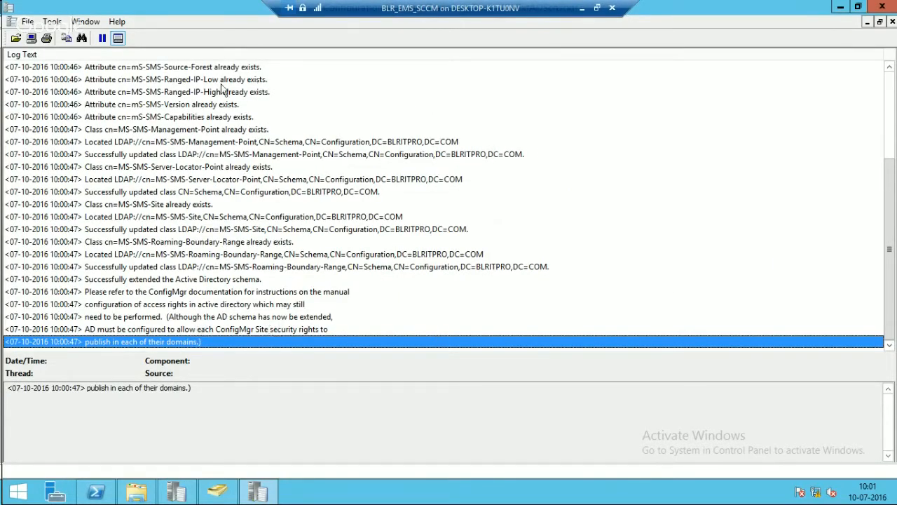
# Read the log's class updates, schema-extended confirmation and manual permissions note
pyautogui.click(231, 191)
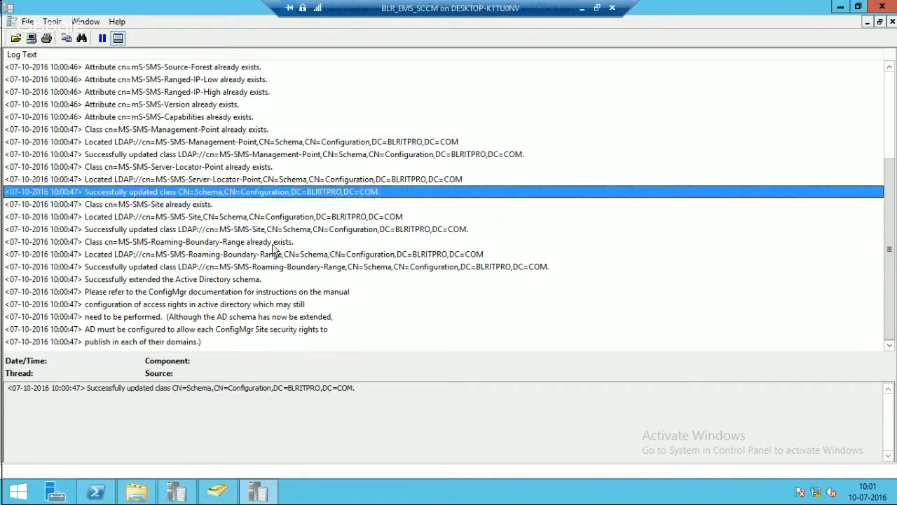
pyautogui.click(105, 341)
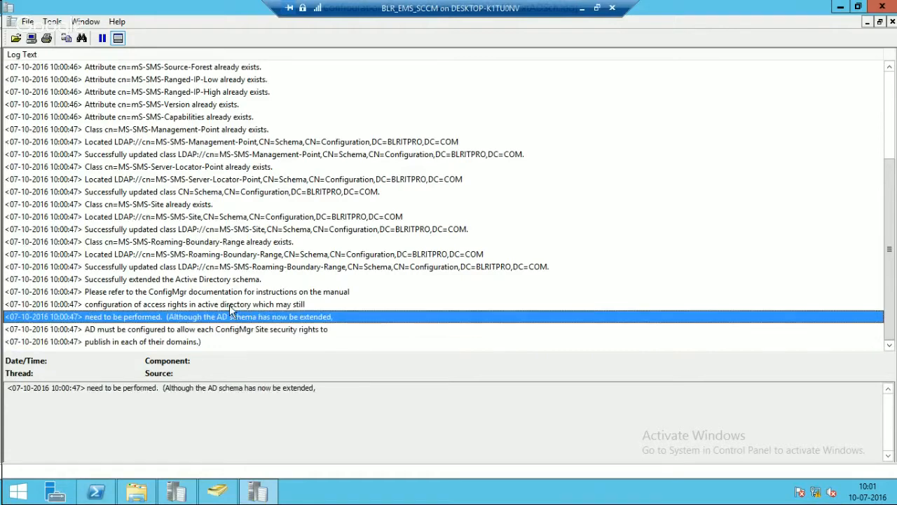
pyautogui.click(210, 291)
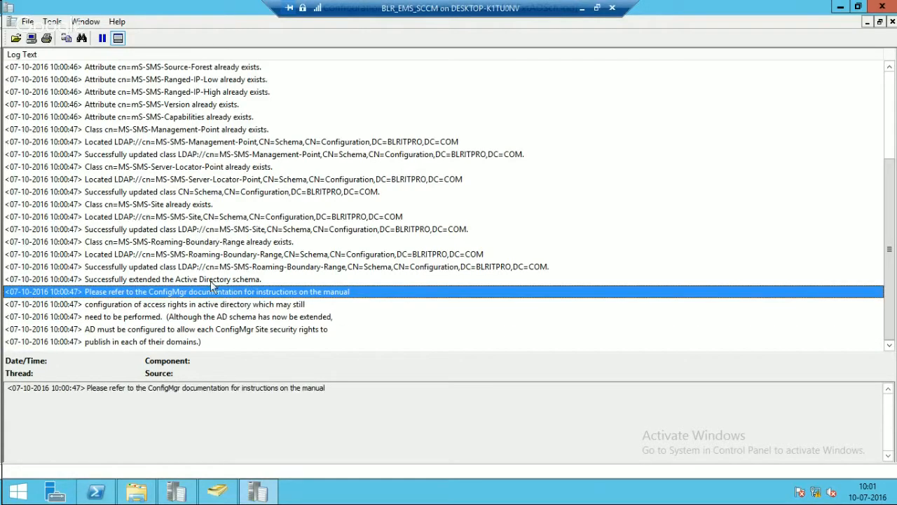
pyautogui.click(168, 279)
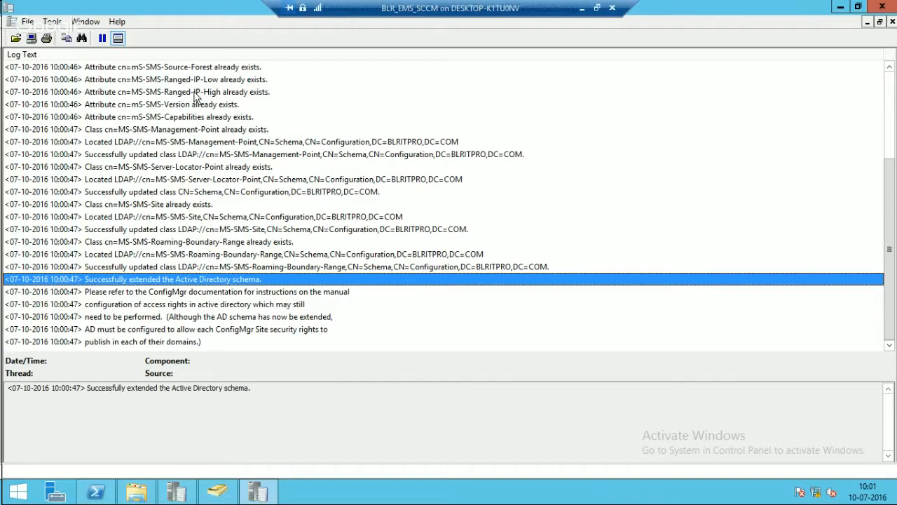
pyautogui.click(175, 92)
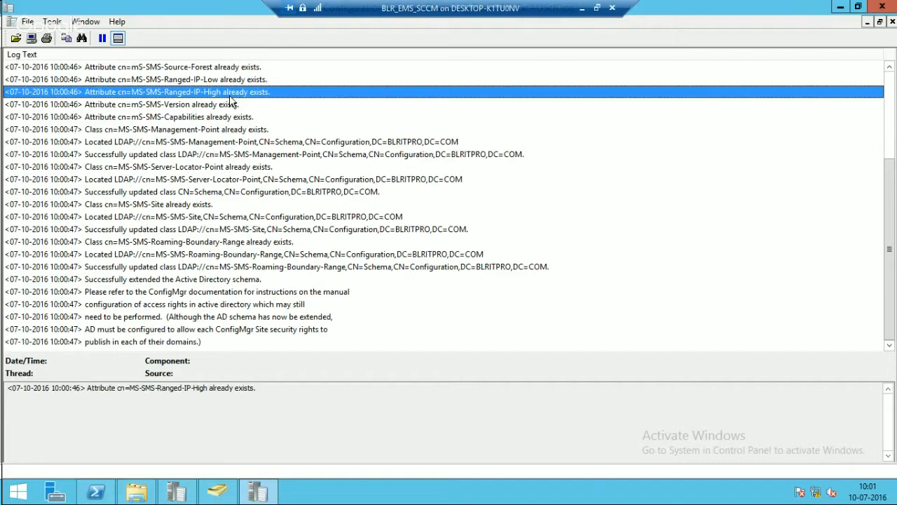
pyautogui.moveTo(244, 137)
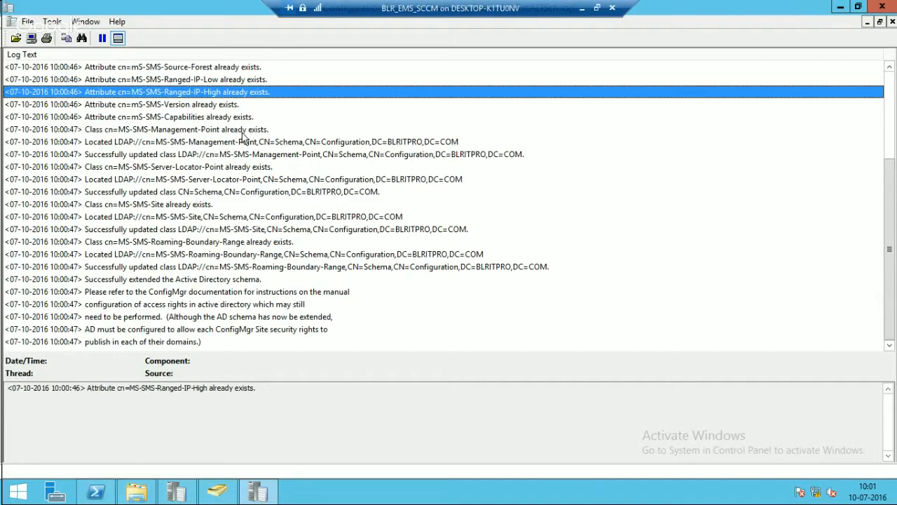
pyautogui.moveTo(845, 75)
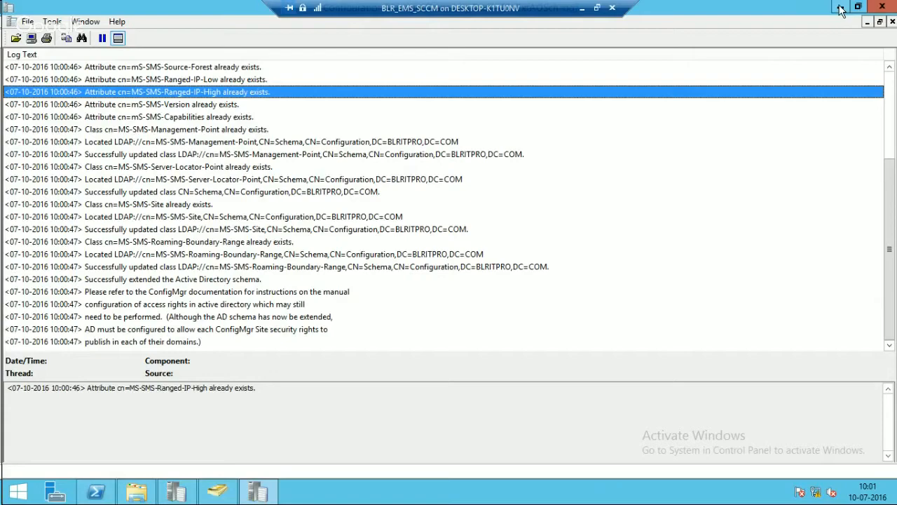
pyautogui.moveTo(840, 10)
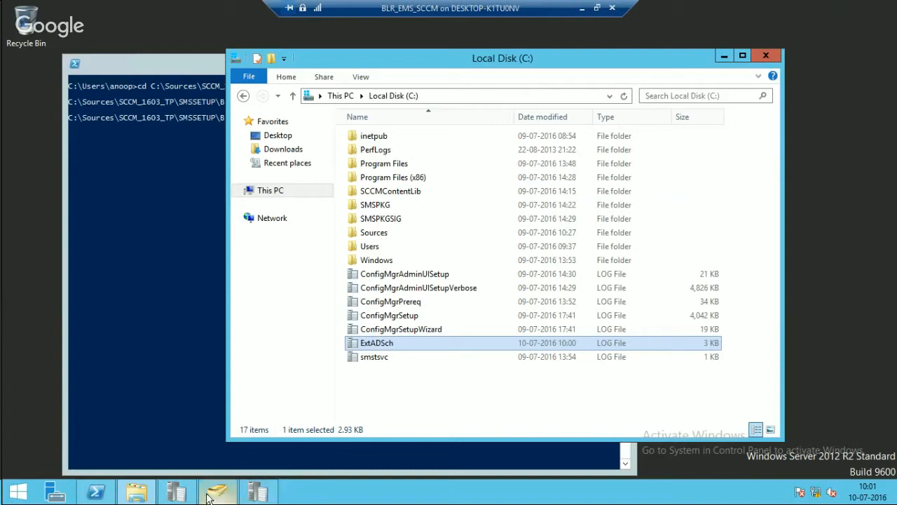
pyautogui.moveTo(95, 491)
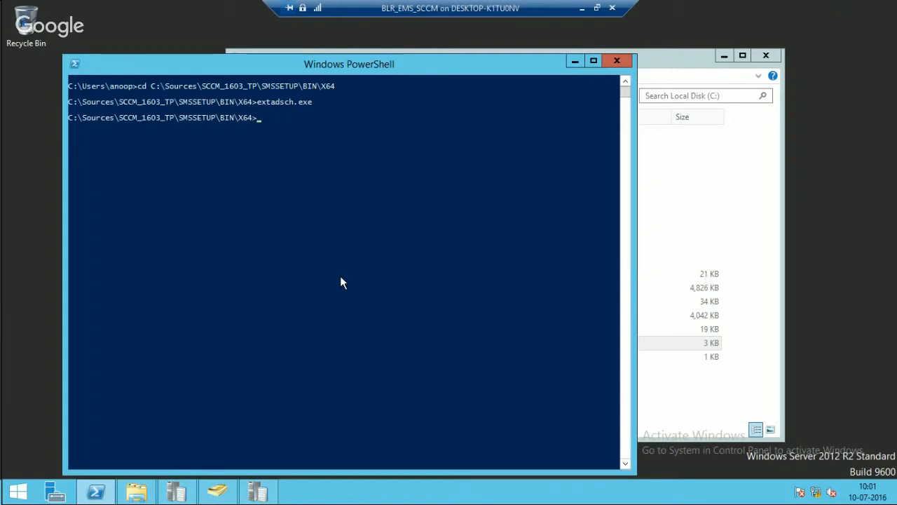
# Launch ADSI Edit by running adsiedit.msc from PowerShell
pyautogui.write('adsie')
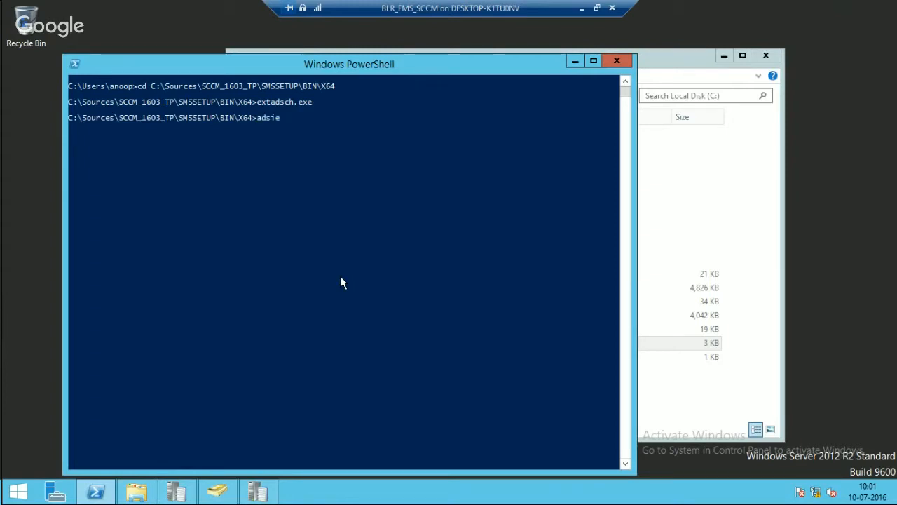
pyautogui.write('dit.ms')
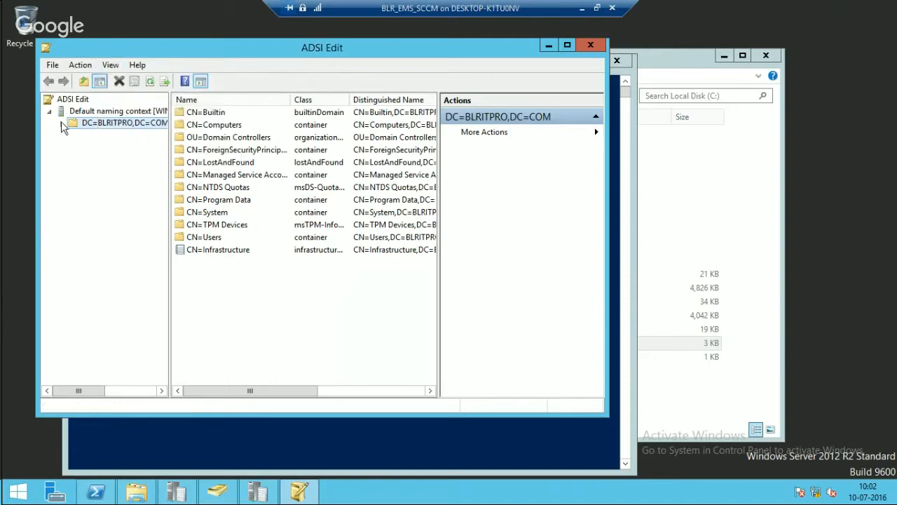
# Expand CN=System and begin a new object, then abandon that first attempt
pyautogui.click(207, 212)
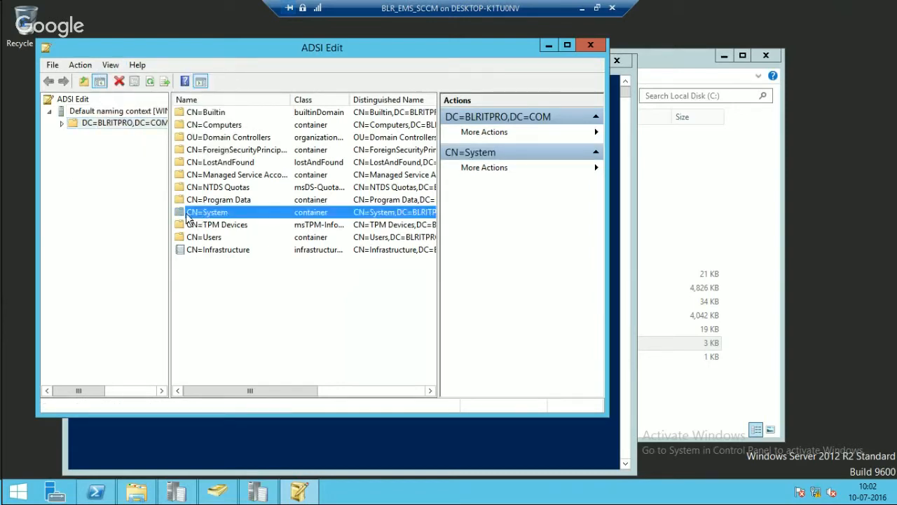
pyautogui.doubleClick(207, 212)
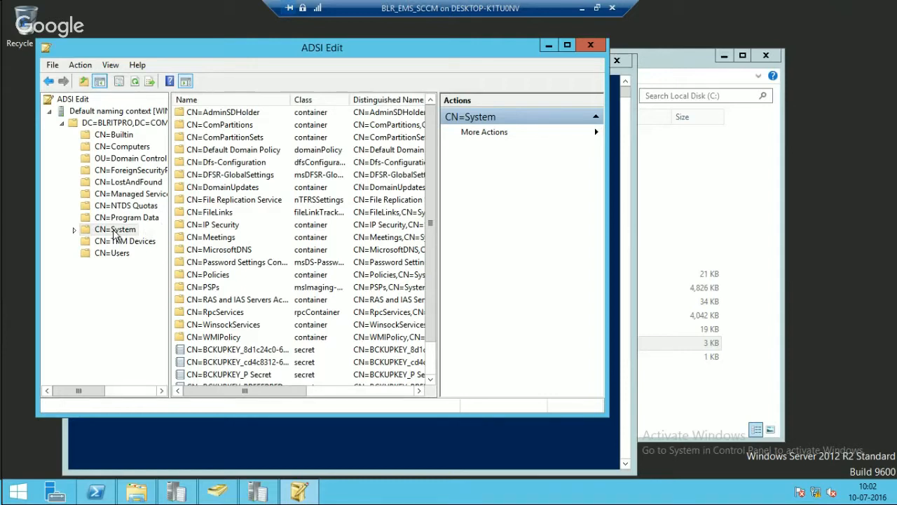
pyautogui.rightClick(115, 230)
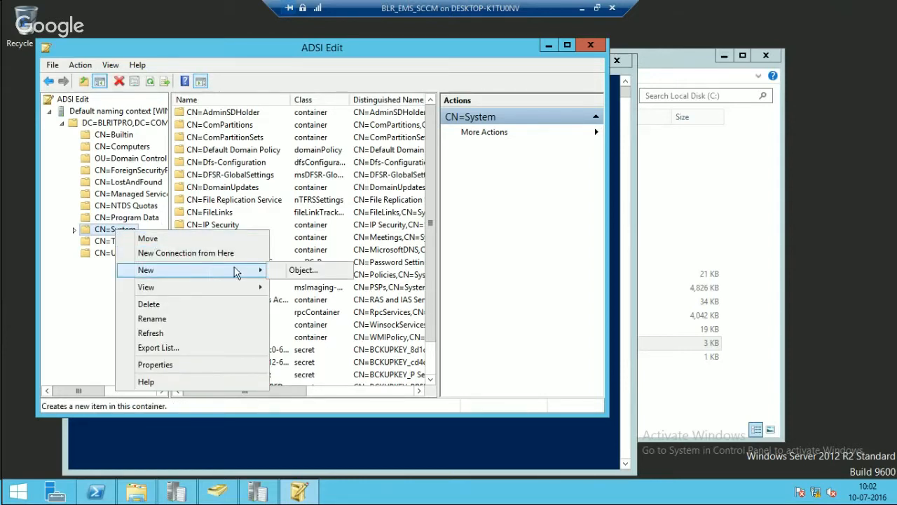
pyautogui.moveTo(303, 271)
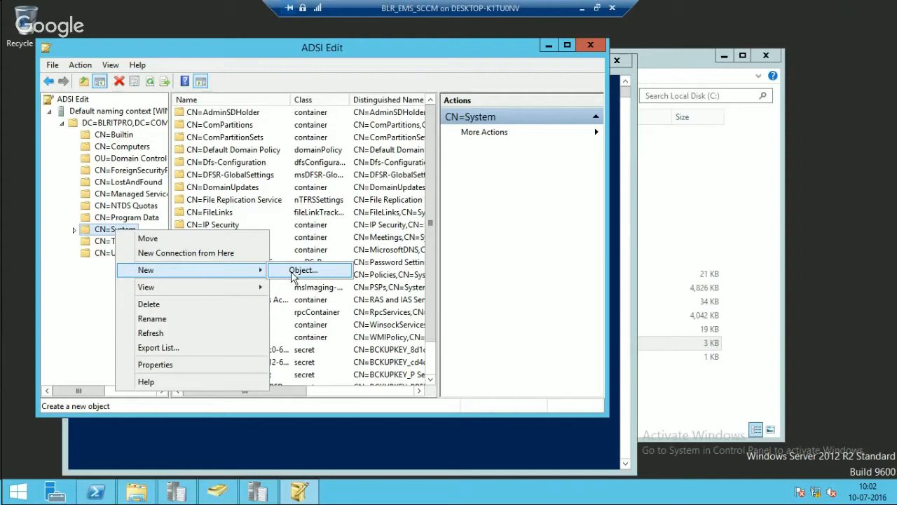
pyautogui.click(302, 271)
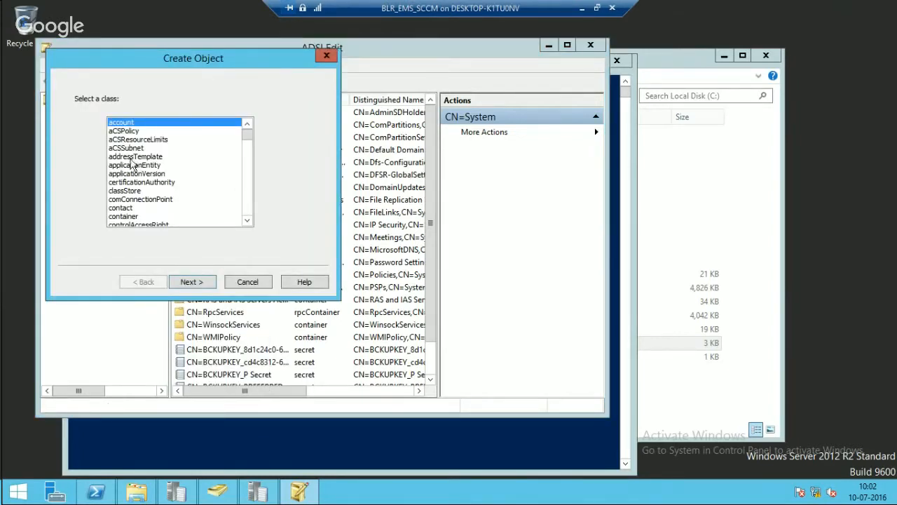
pyautogui.click(142, 181)
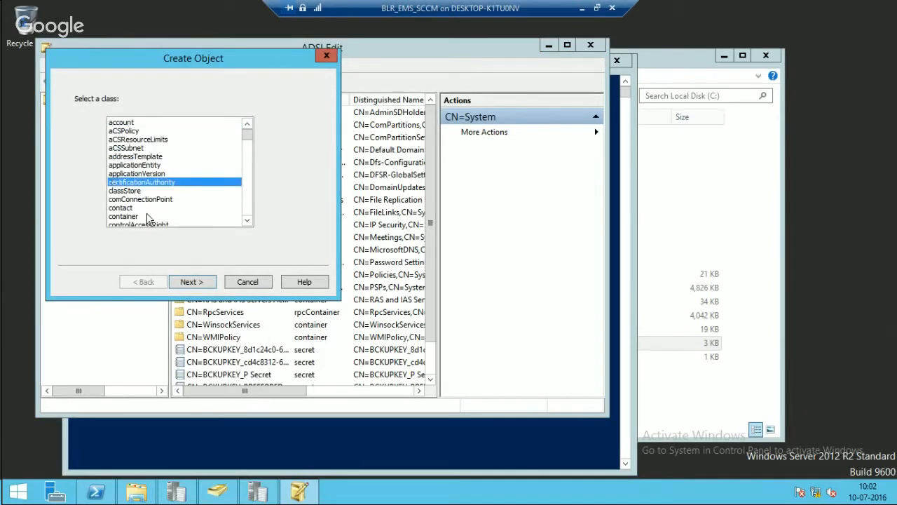
pyautogui.click(247, 220)
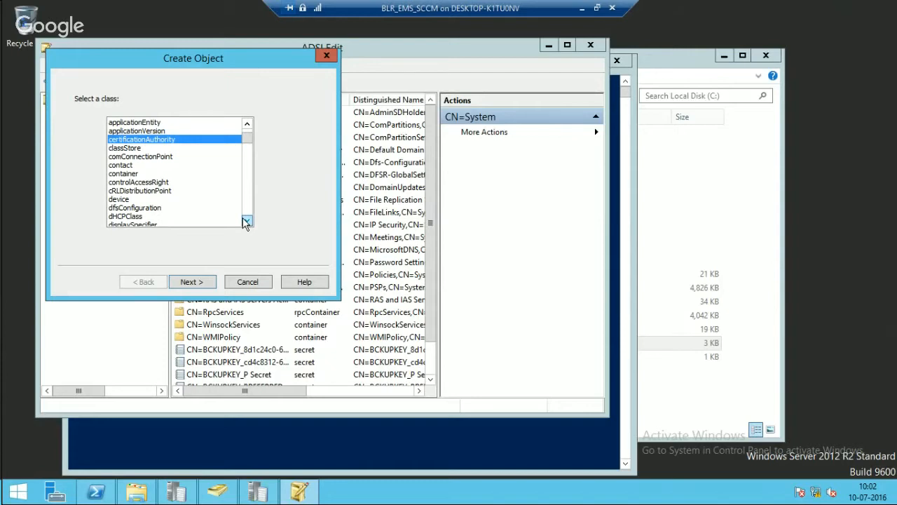
pyautogui.click(247, 125)
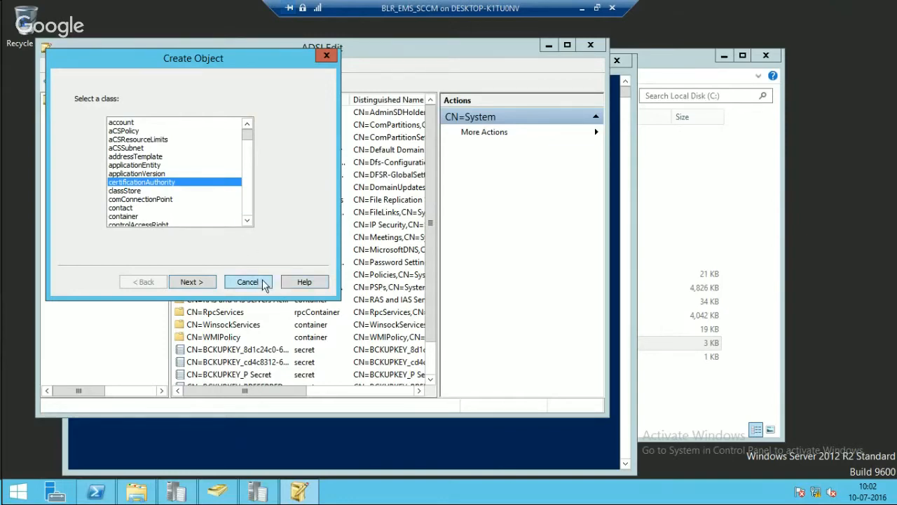
pyautogui.click(247, 282)
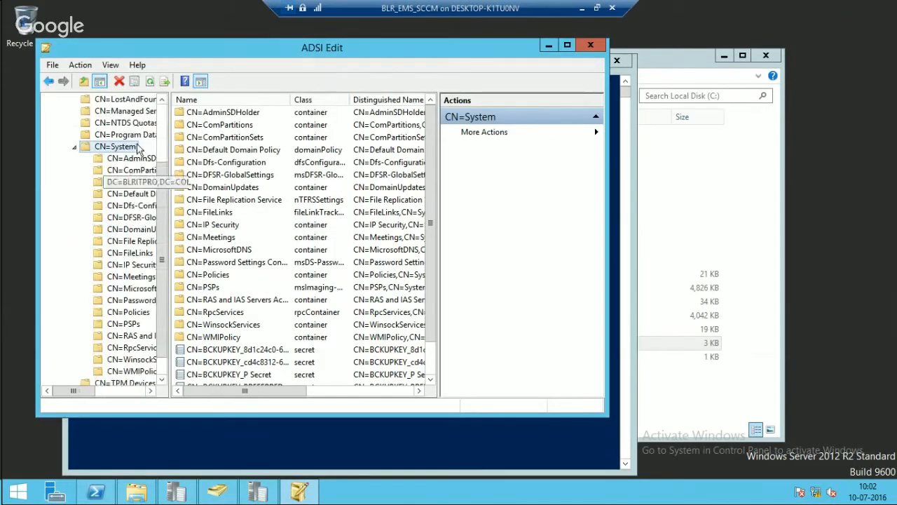
# Create a container-class object named System Management in CN=System
pyautogui.rightClick(115, 145)
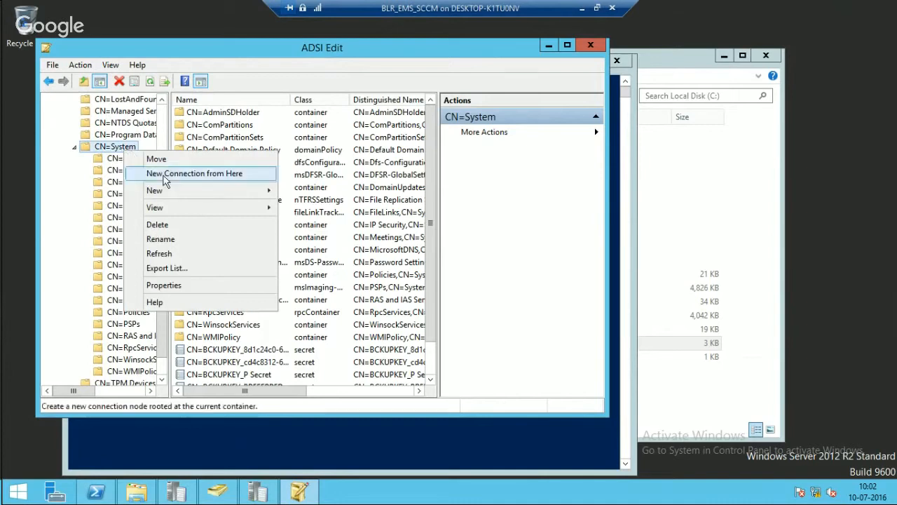
pyautogui.moveTo(155, 190)
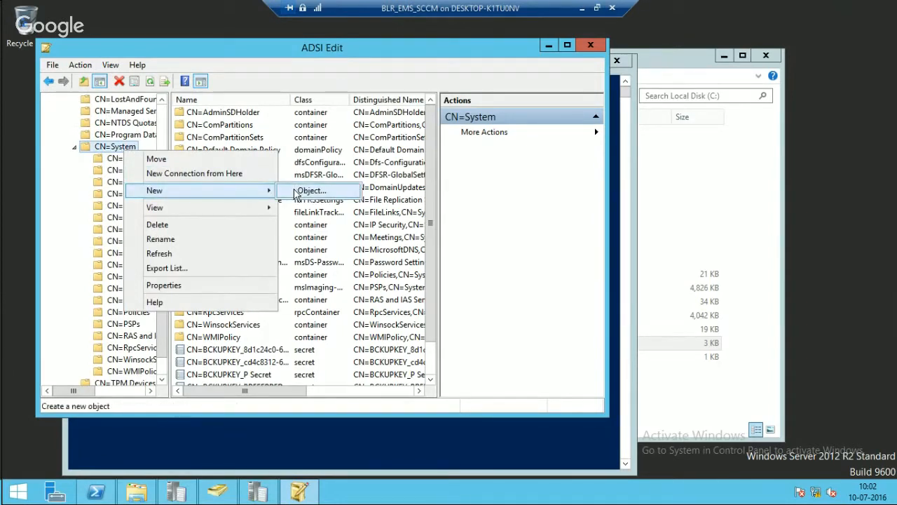
pyautogui.click(310, 190)
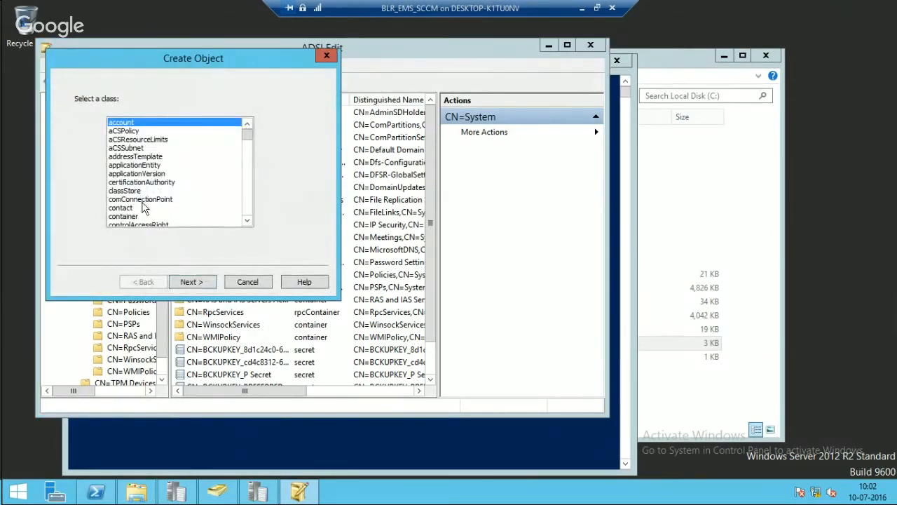
pyautogui.click(123, 216)
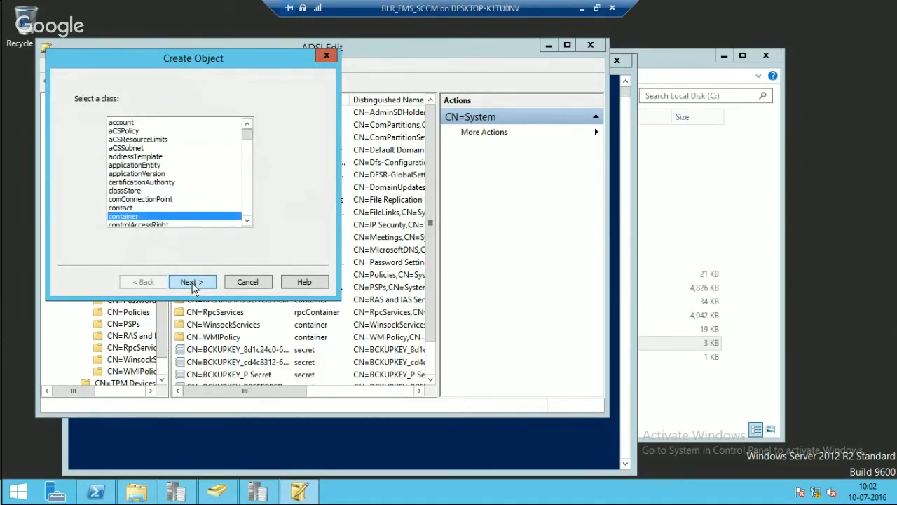
pyautogui.click(192, 281)
pyautogui.write('System')
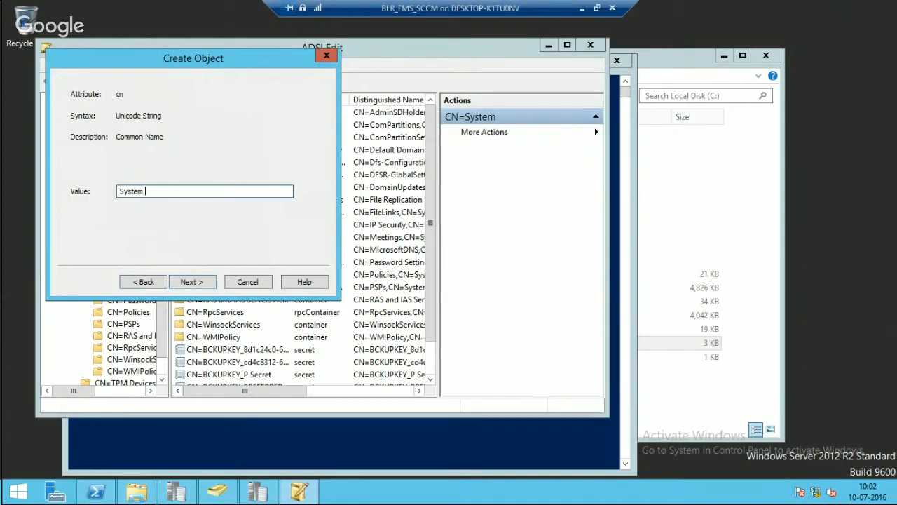
pyautogui.write('Management')
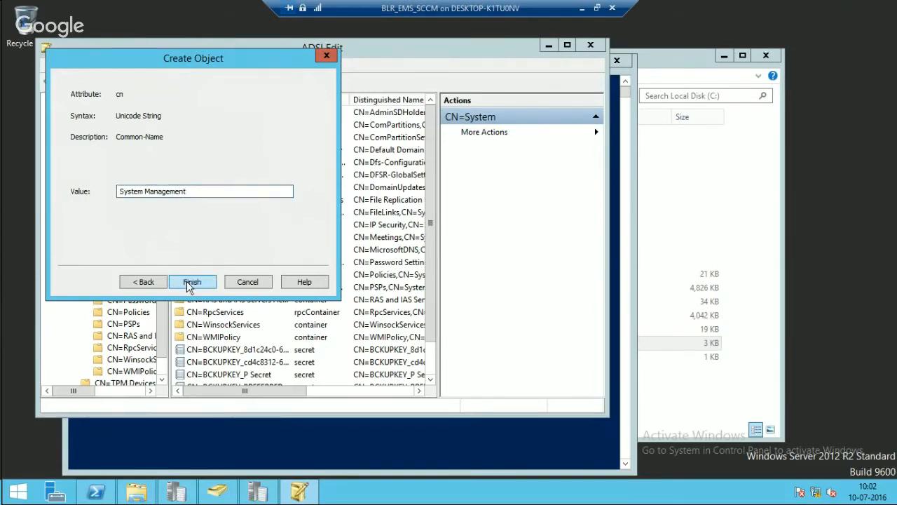
pyautogui.click(192, 281)
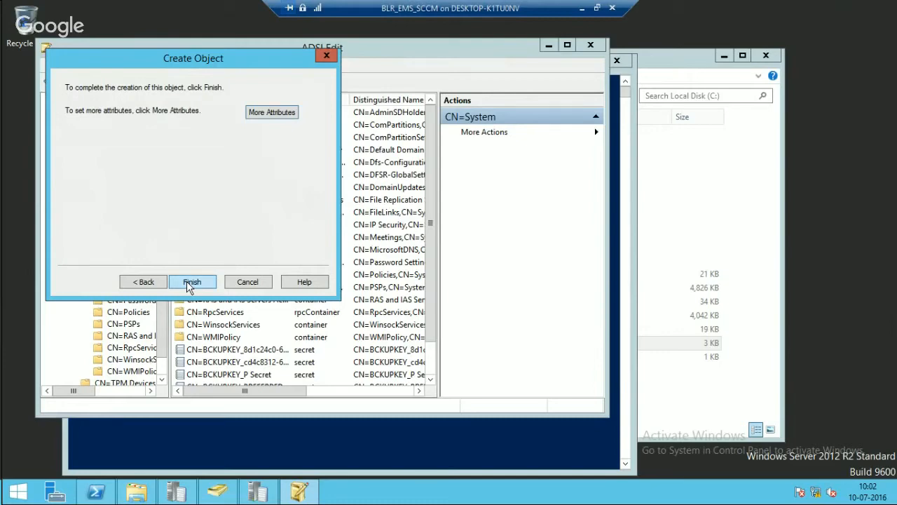
pyautogui.click(192, 281)
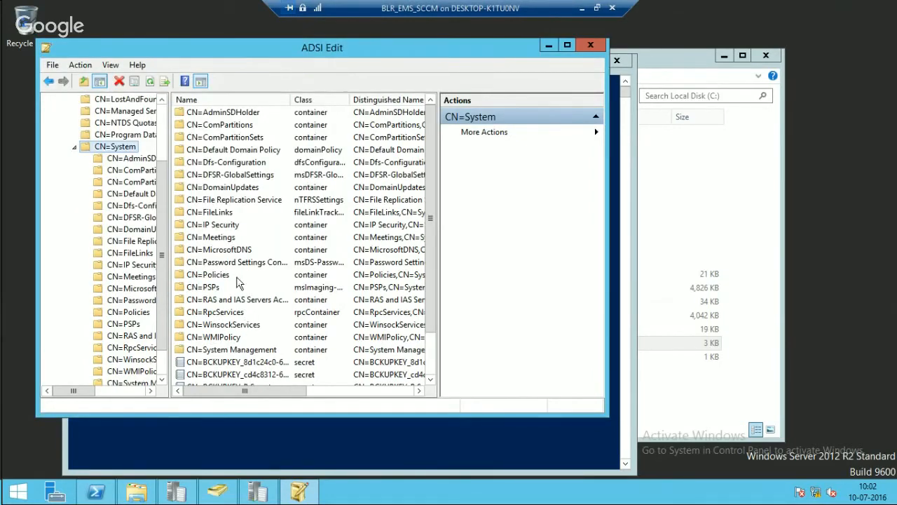
# Scroll through CN=System's children and select the new System Management container
pyautogui.scroll(-3)
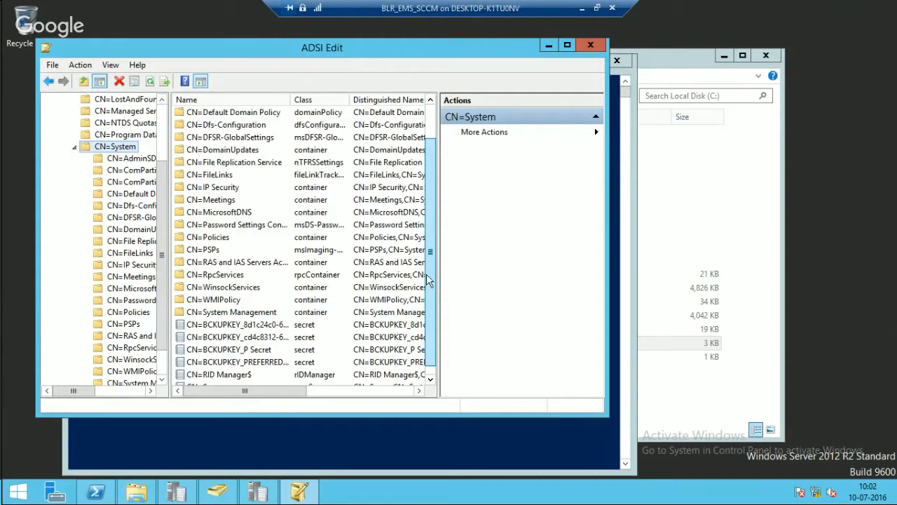
pyautogui.scroll(-3)
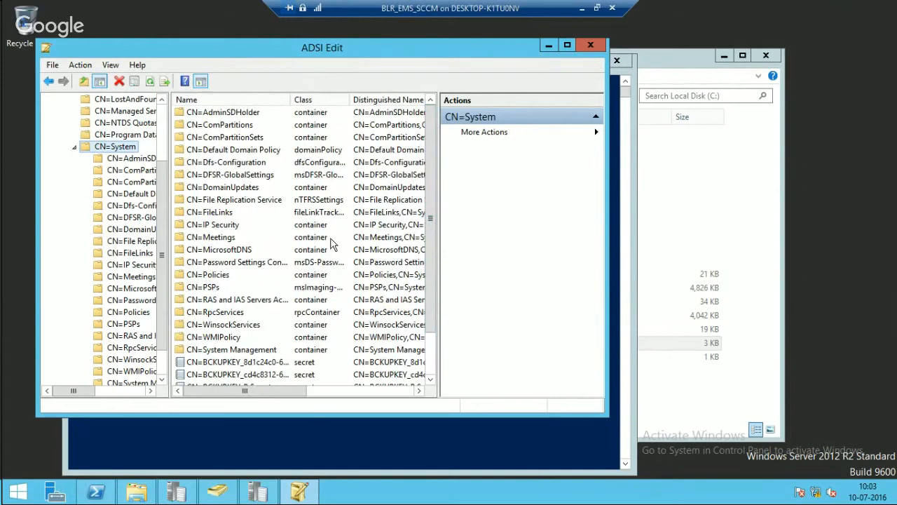
pyautogui.moveTo(280, 253)
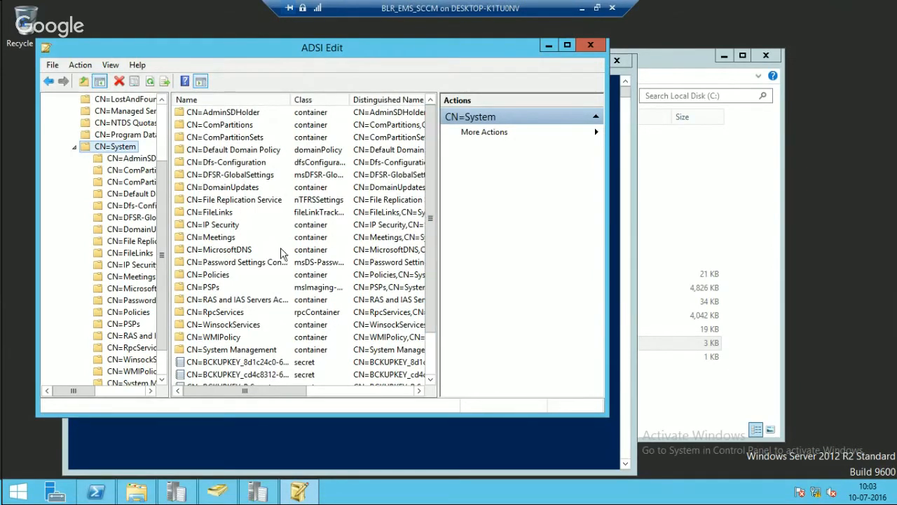
pyautogui.click(213, 225)
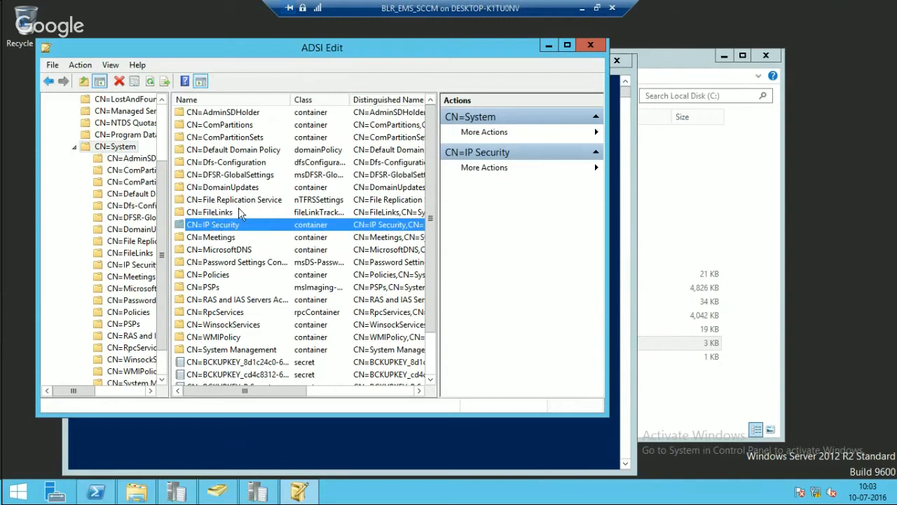
pyautogui.moveTo(243, 192)
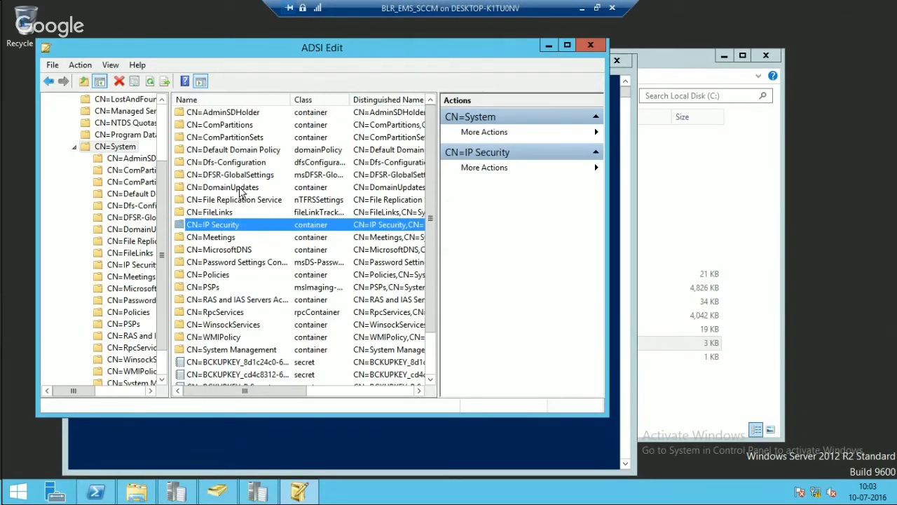
pyautogui.click(223, 186)
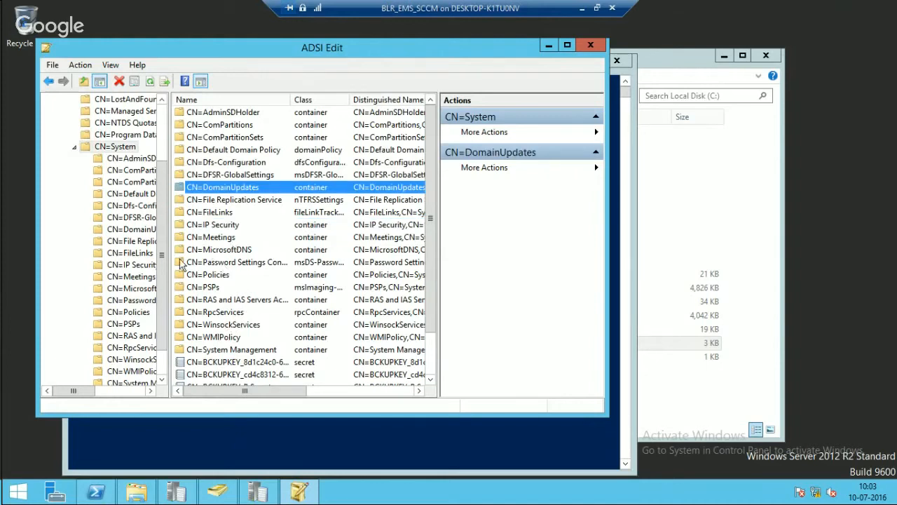
pyautogui.moveTo(222, 359)
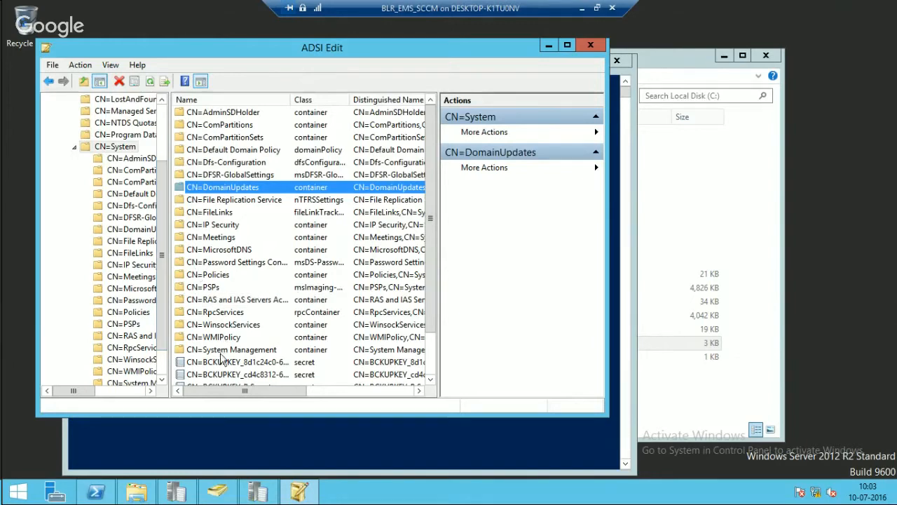
pyautogui.click(231, 349)
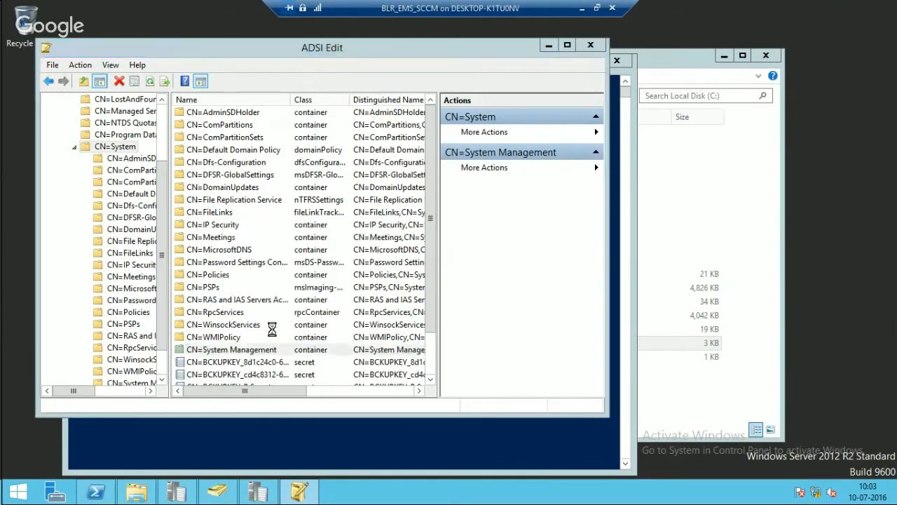
# Open System Management's advanced security settings and begin adding a permission entry
pyautogui.doubleClick(237, 349)
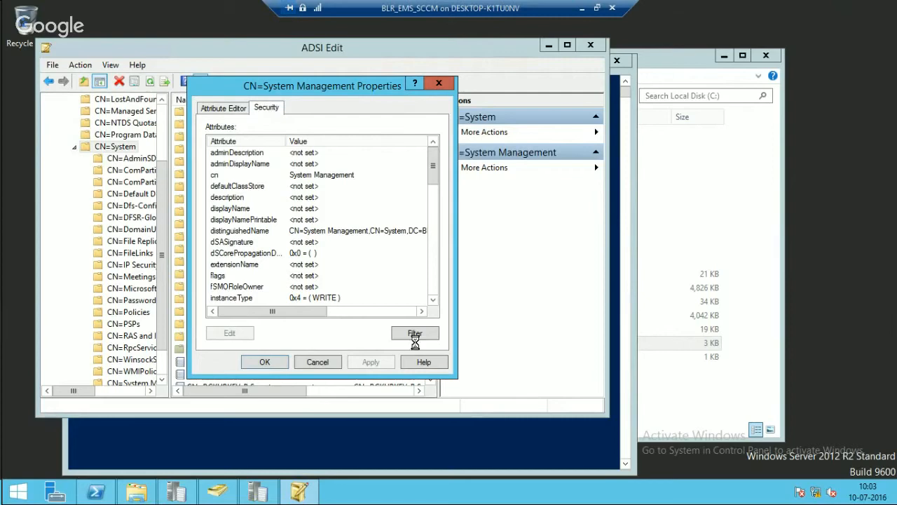
pyautogui.click(266, 107)
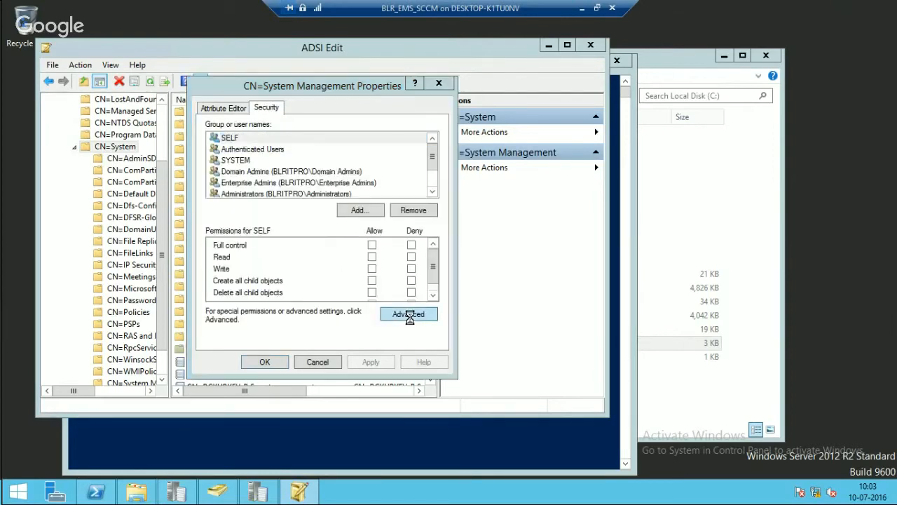
pyautogui.click(409, 313)
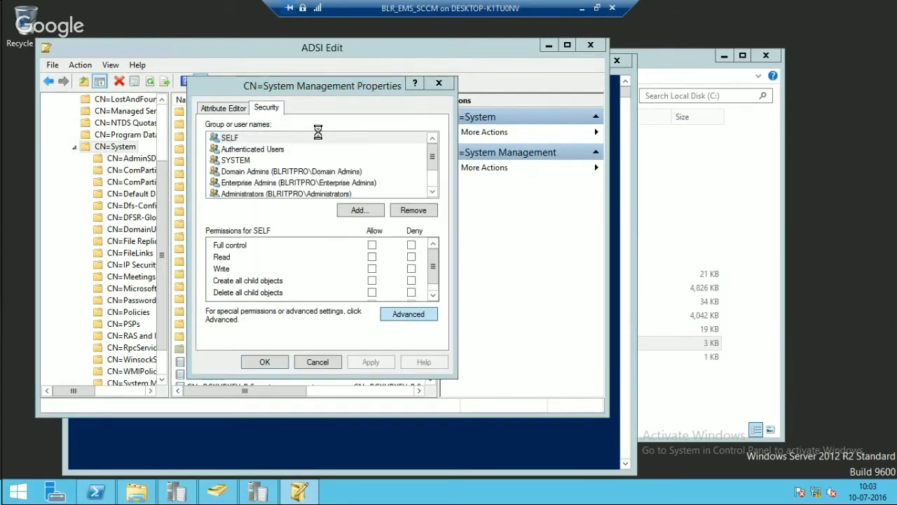
pyautogui.click(408, 313)
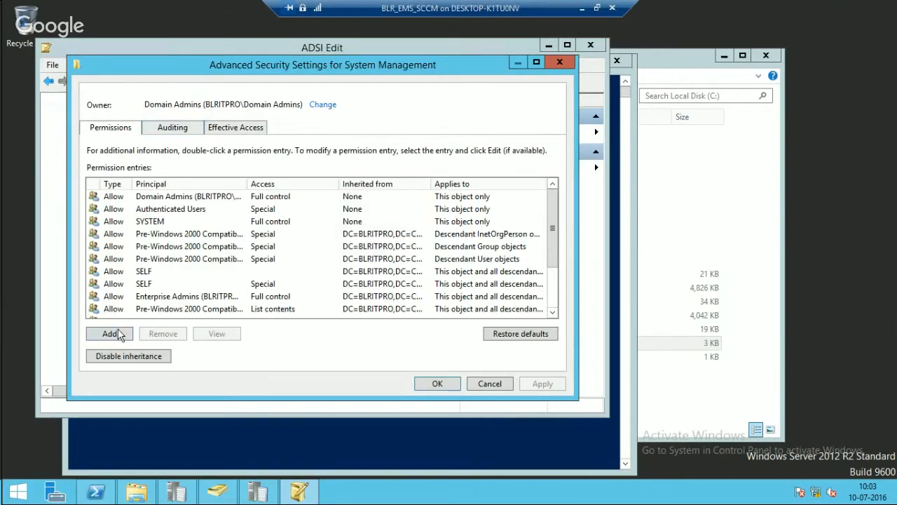
pyautogui.click(109, 333)
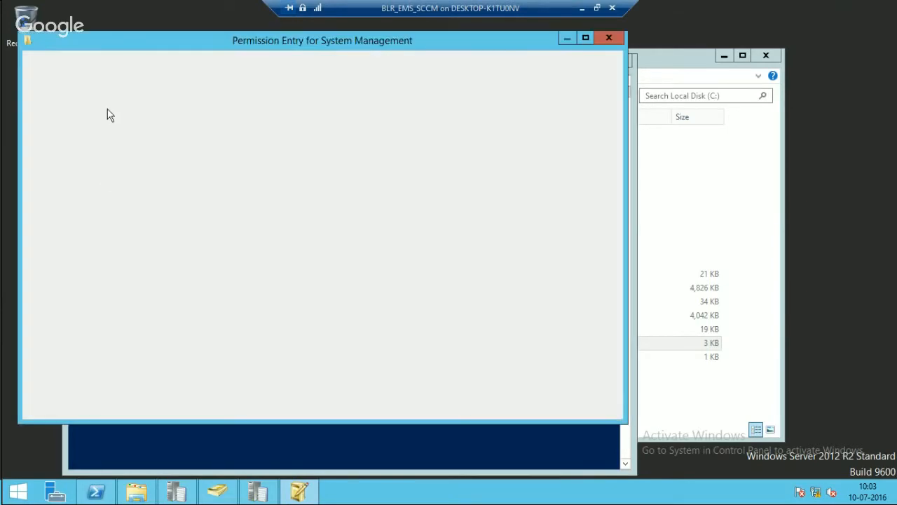
# Type a principal name starting 'blr' and dismiss the name-not-found error
pyautogui.click(112, 73)
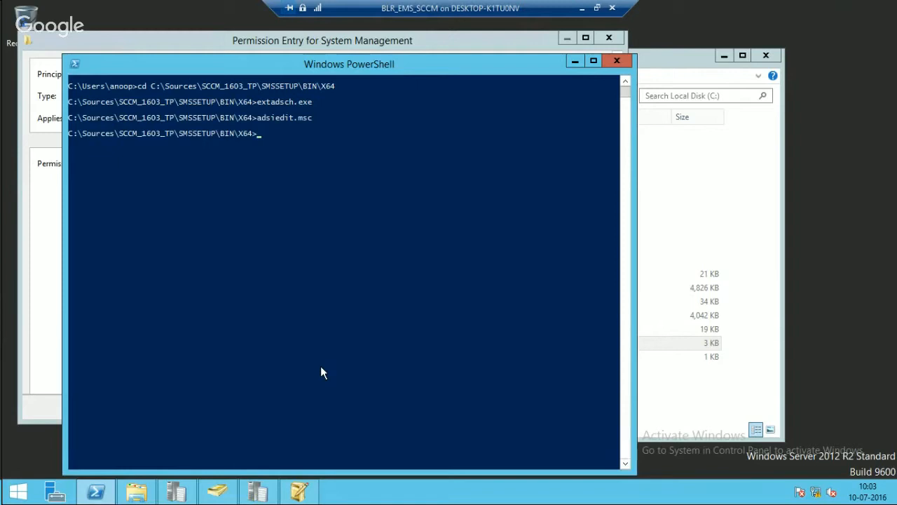
pyautogui.write('hos')
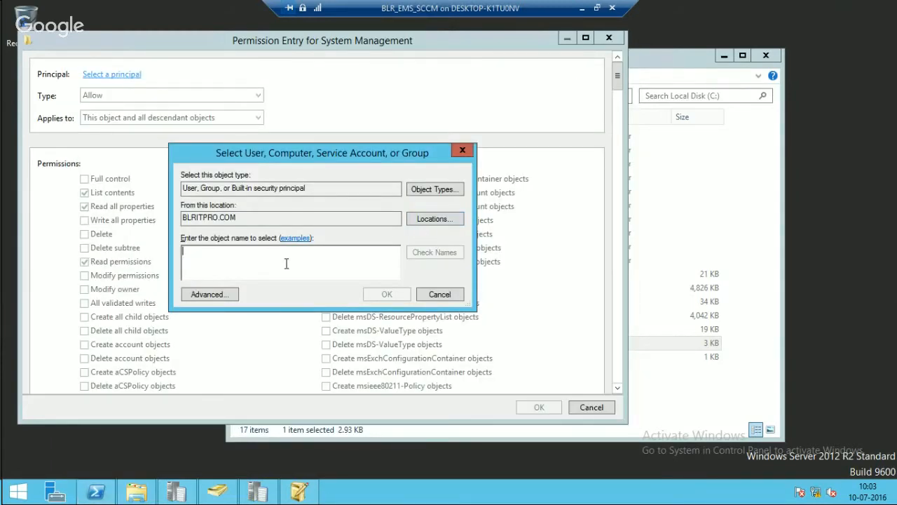
pyautogui.write('blritpro')
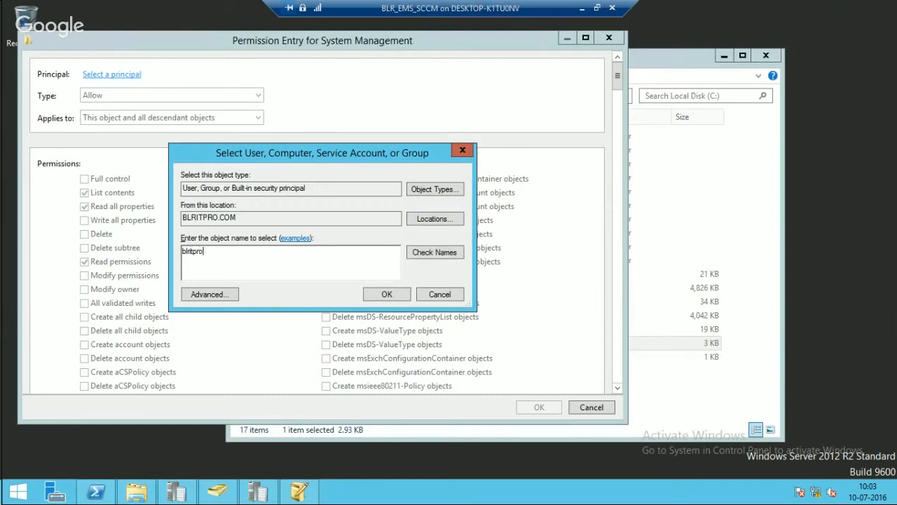
pyautogui.click(434, 251)
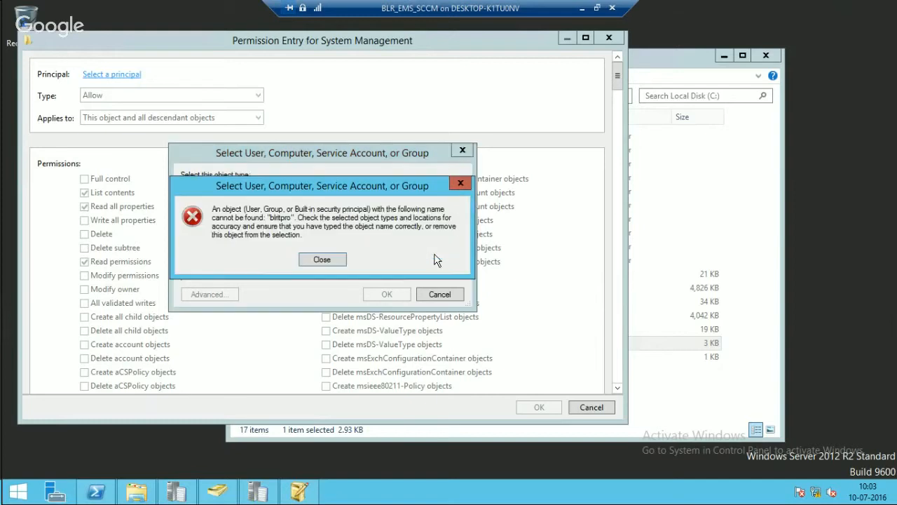
pyautogui.click(322, 258)
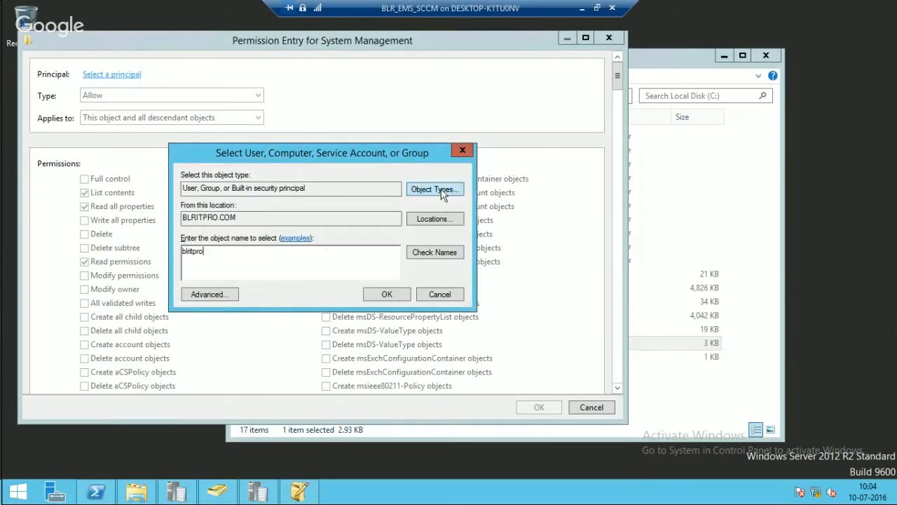
# Include Computers in the object types and accept BLRITPROCM as the principal
pyautogui.click(434, 189)
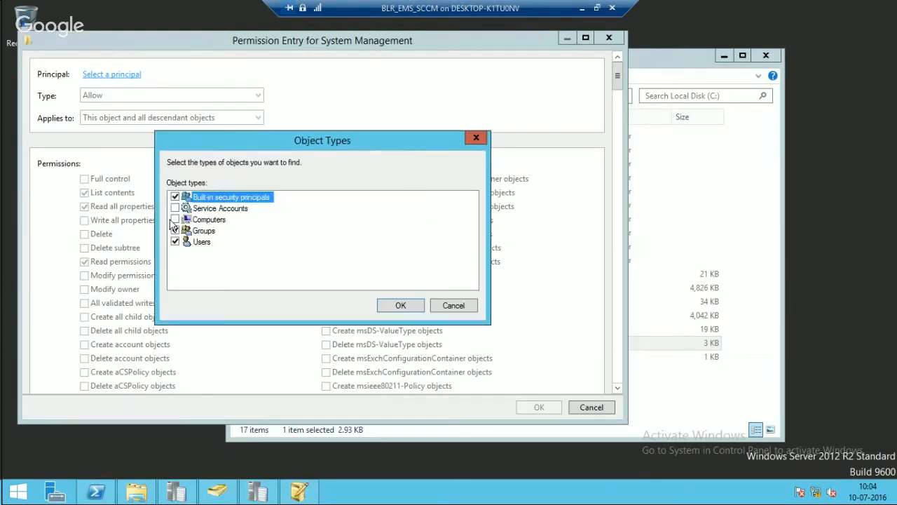
pyautogui.click(175, 219)
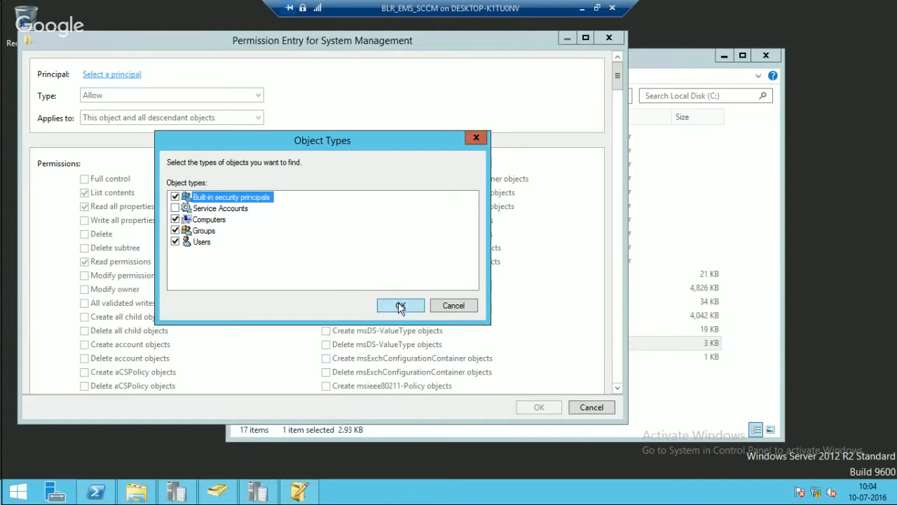
pyautogui.click(400, 305)
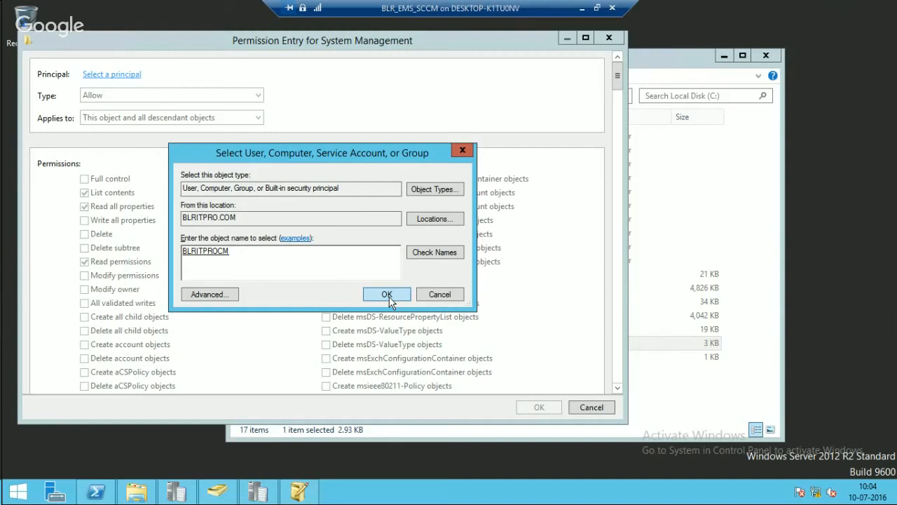
pyautogui.click(386, 293)
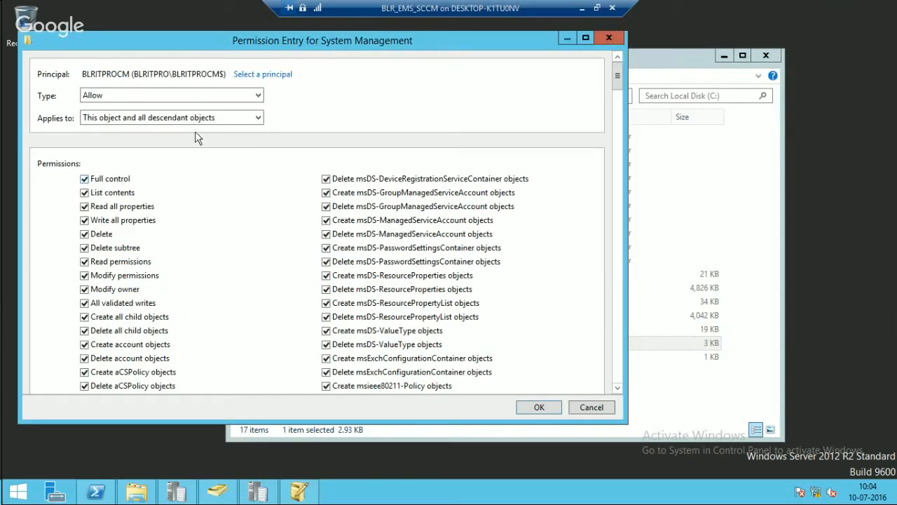
# Apply BLRITPROCM's full control to descendants and close the security dialogs
pyautogui.click(171, 118)
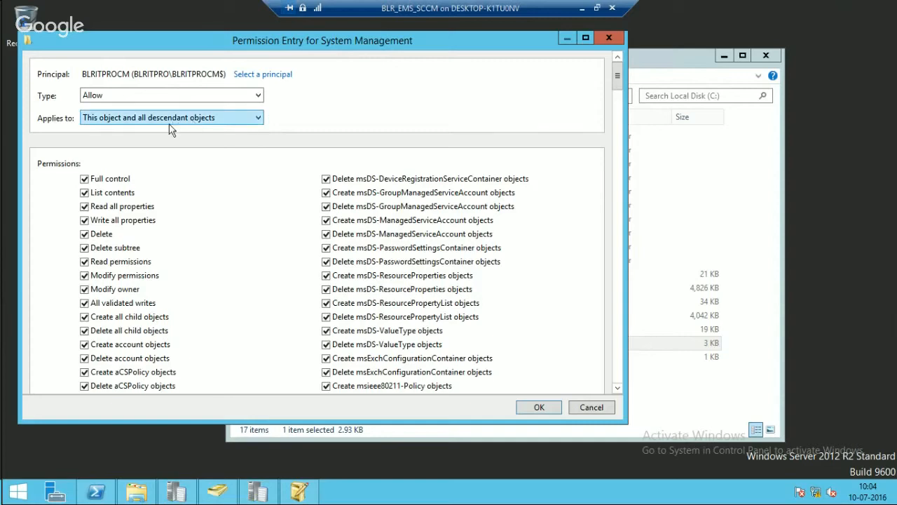
pyautogui.moveTo(129, 131)
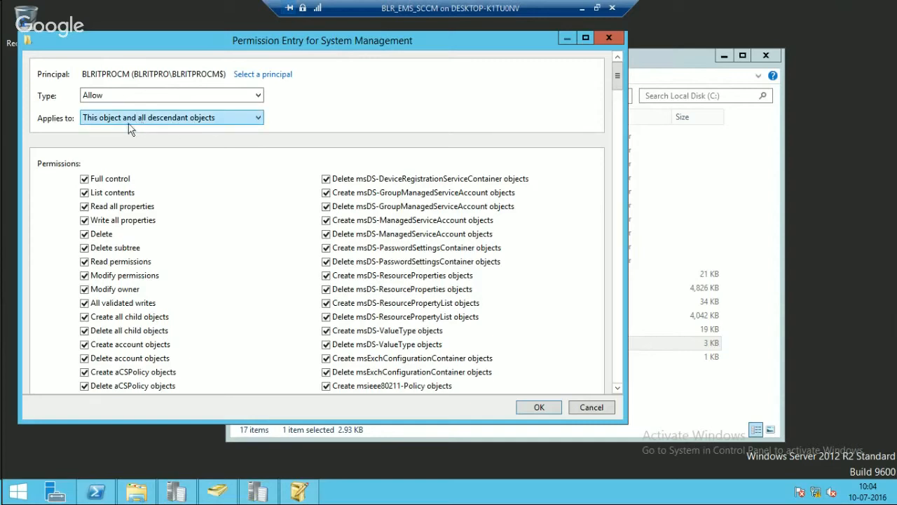
pyautogui.moveTo(155, 128)
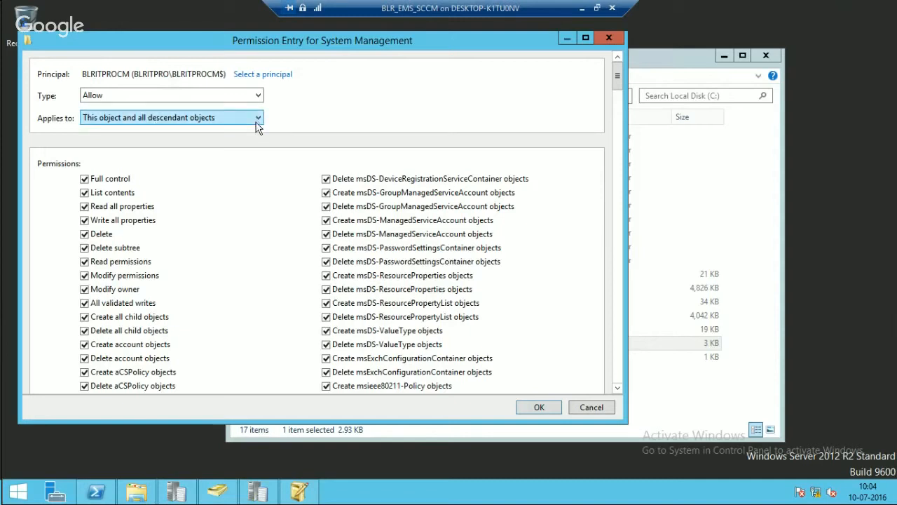
pyautogui.moveTo(538, 408)
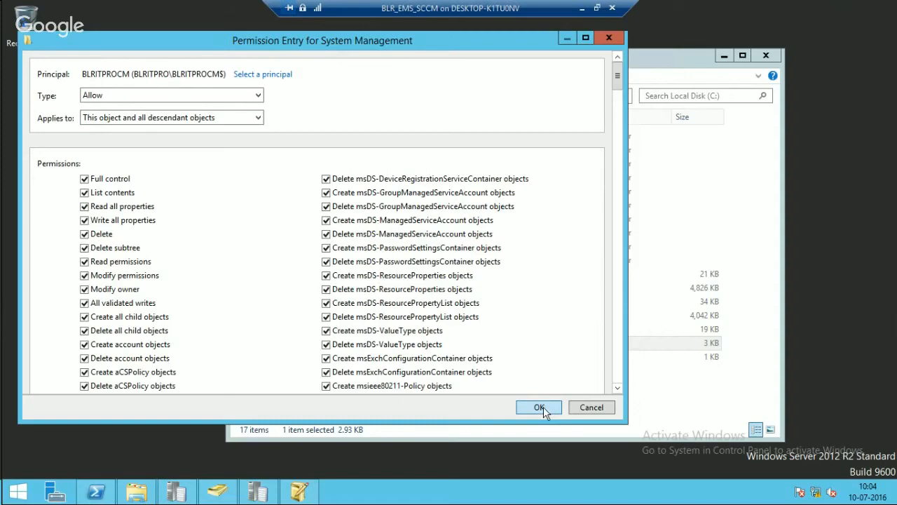
pyautogui.click(539, 408)
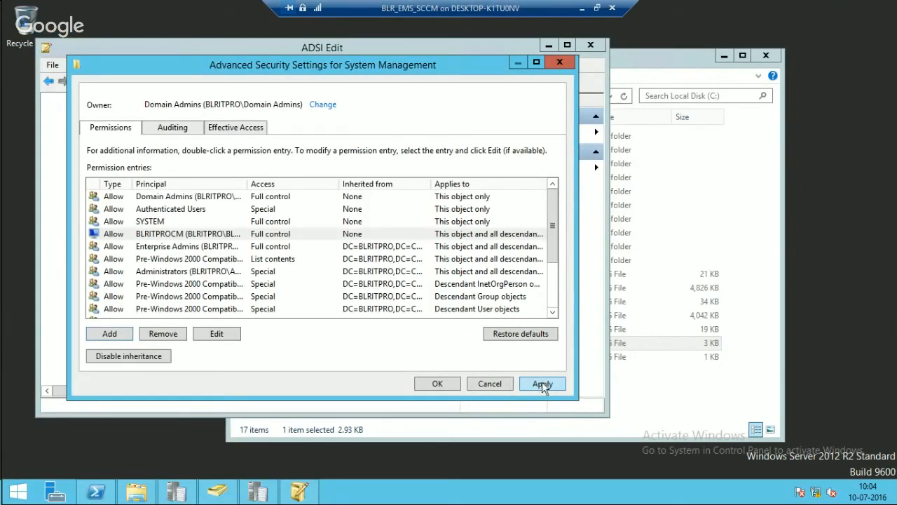
pyautogui.click(542, 383)
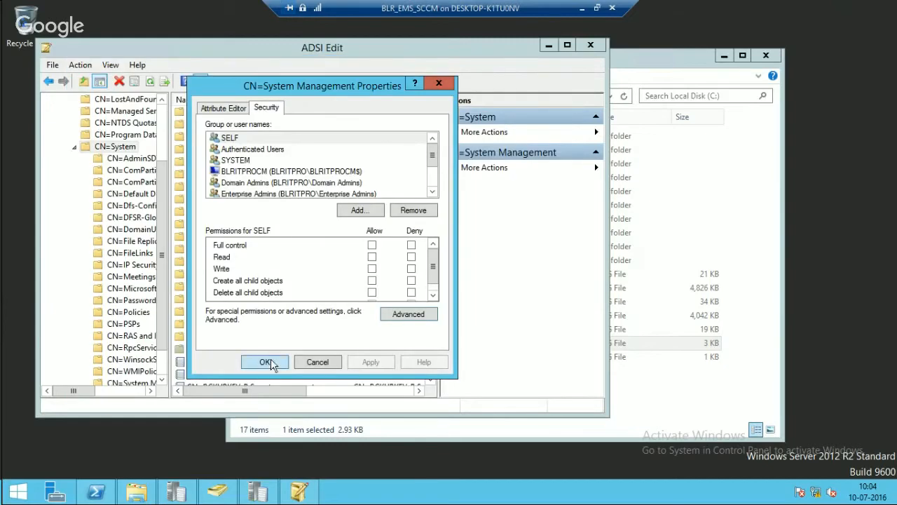
pyautogui.click(265, 361)
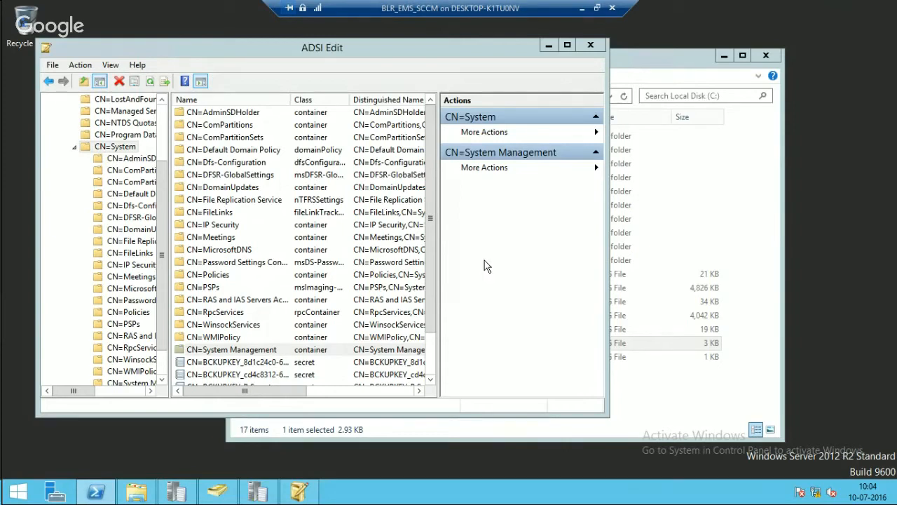
pyautogui.moveTo(387, 488)
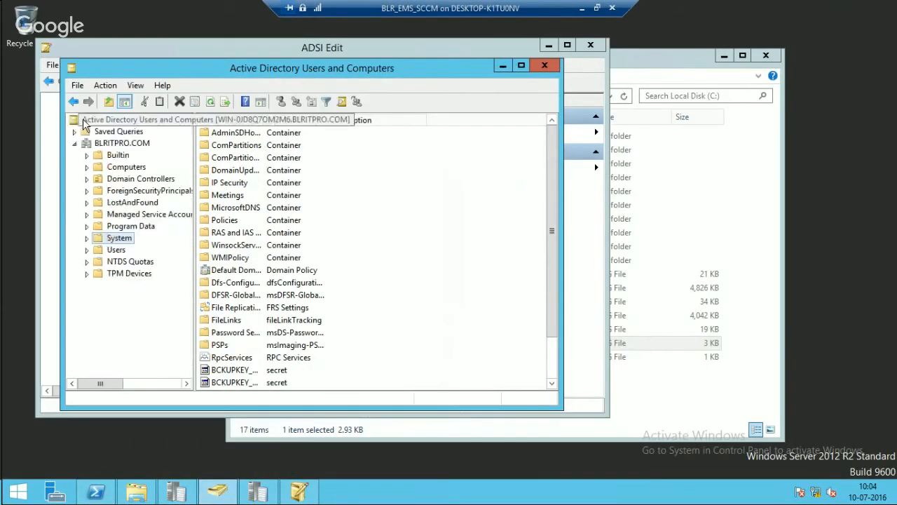
# Turn on Advanced Features in ADUC and select System Management under System
pyautogui.click(135, 85)
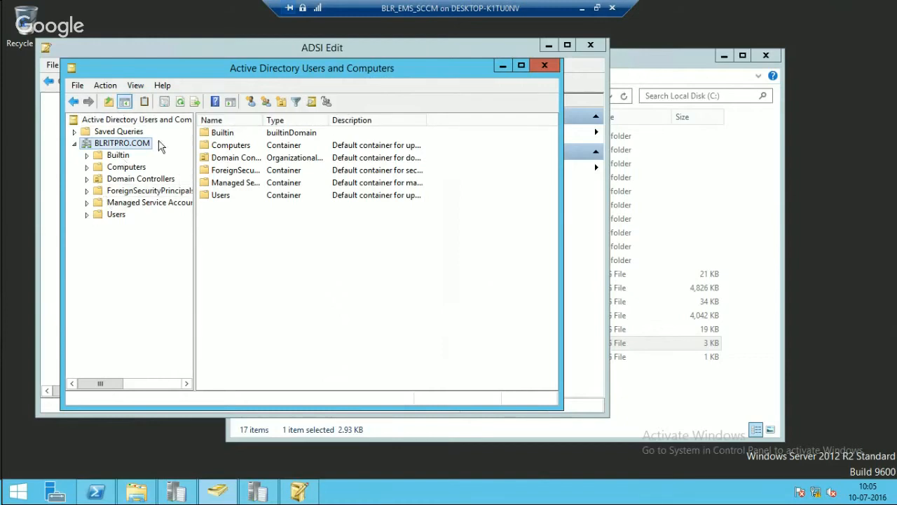
pyautogui.click(135, 85)
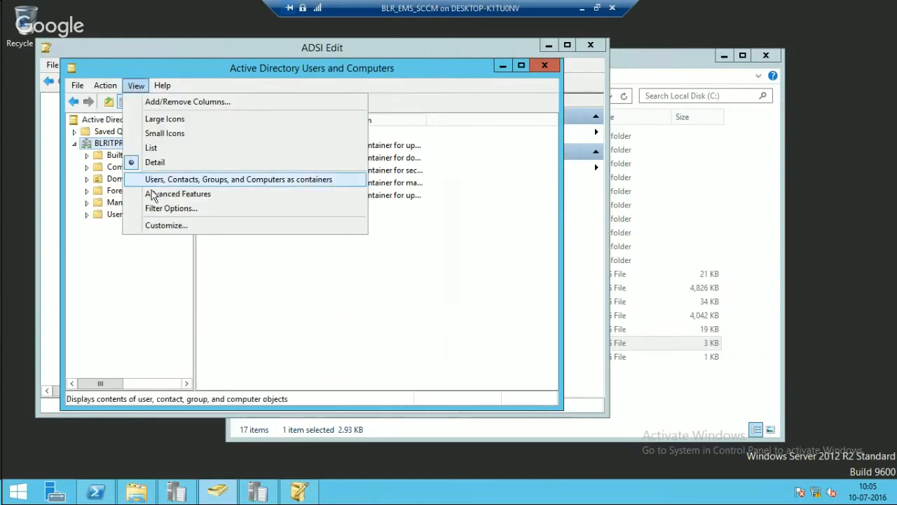
pyautogui.moveTo(177, 193)
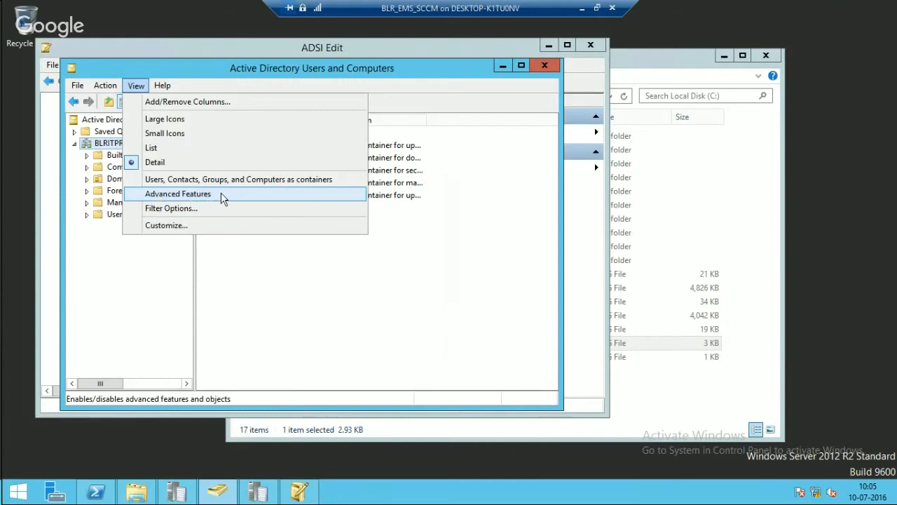
pyautogui.click(177, 193)
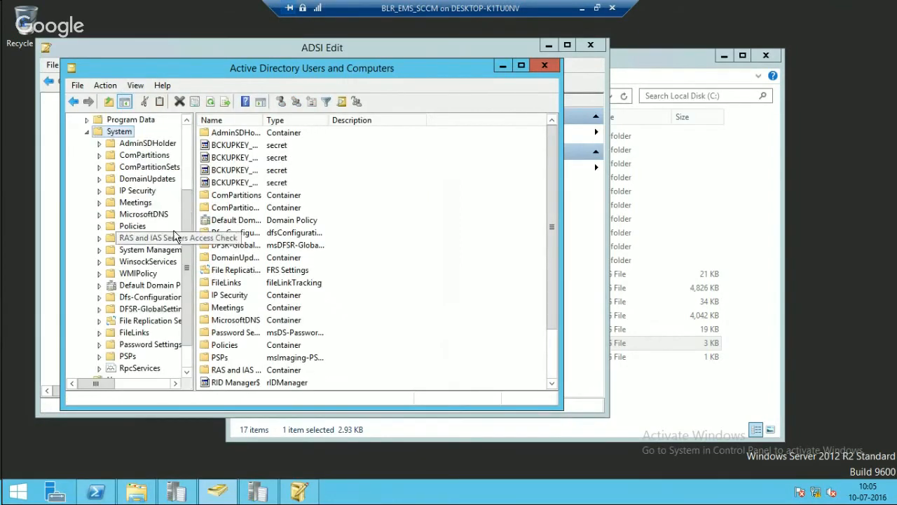
pyautogui.click(150, 250)
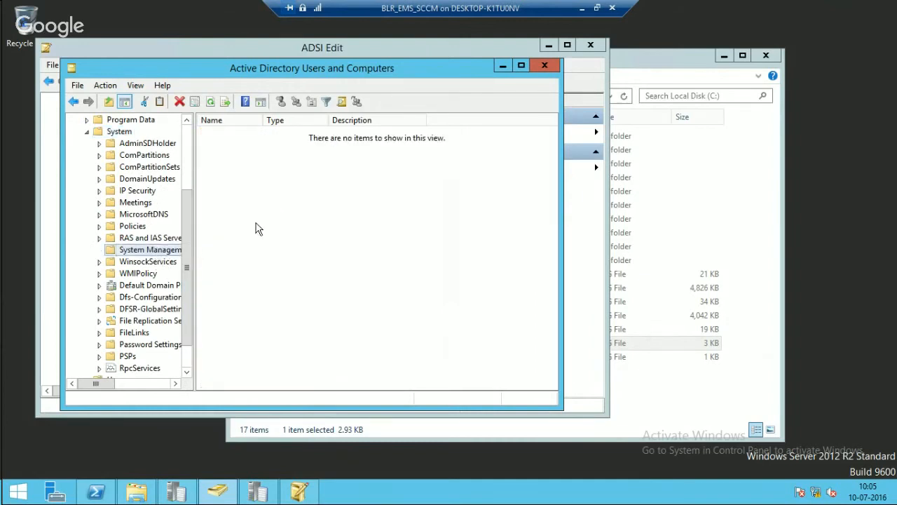
pyautogui.click(148, 250)
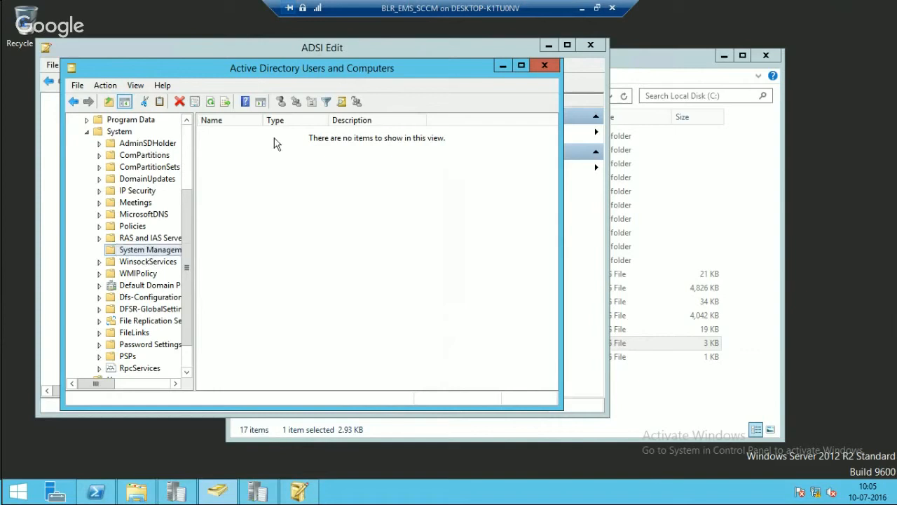
pyautogui.moveTo(247, 172)
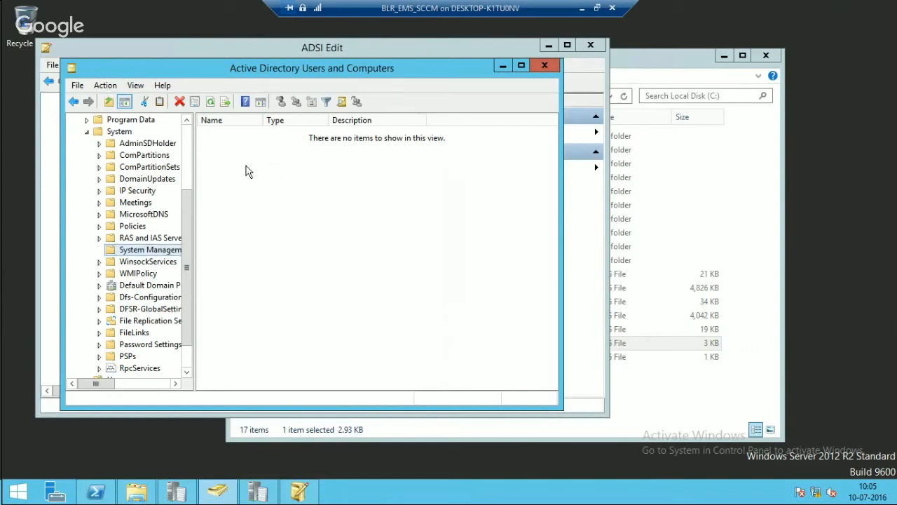
pyautogui.moveTo(253, 202)
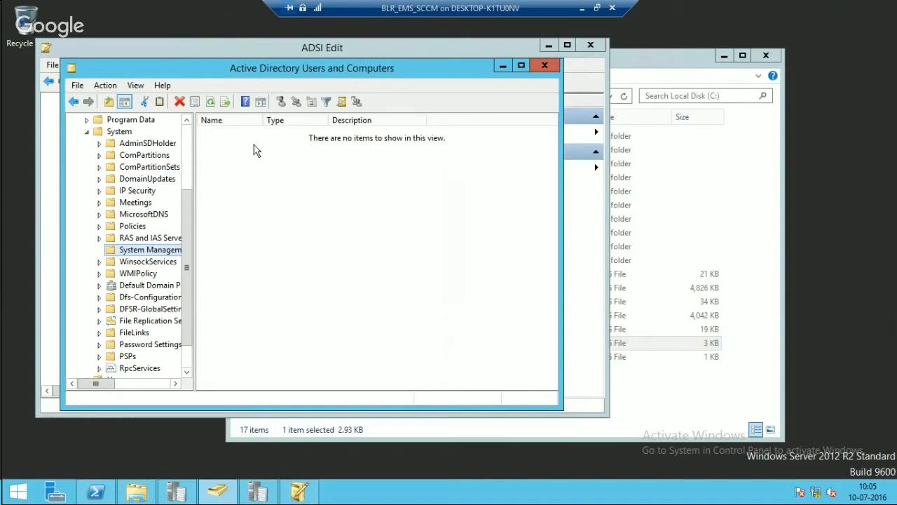
pyautogui.moveTo(263, 177)
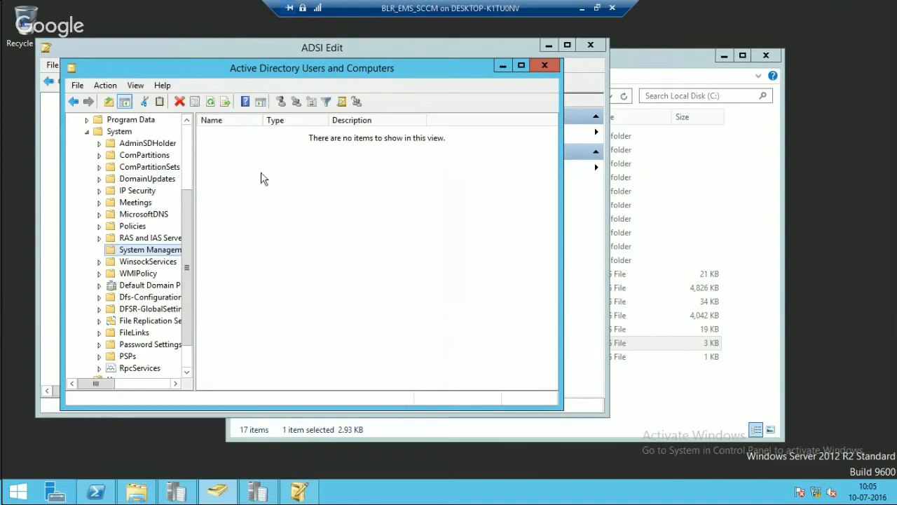
pyautogui.moveTo(264, 189)
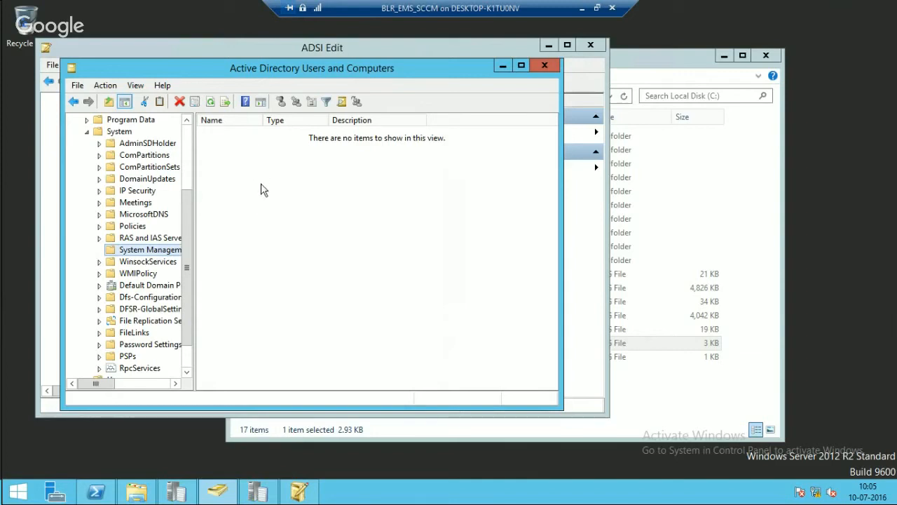
pyautogui.moveTo(273, 185)
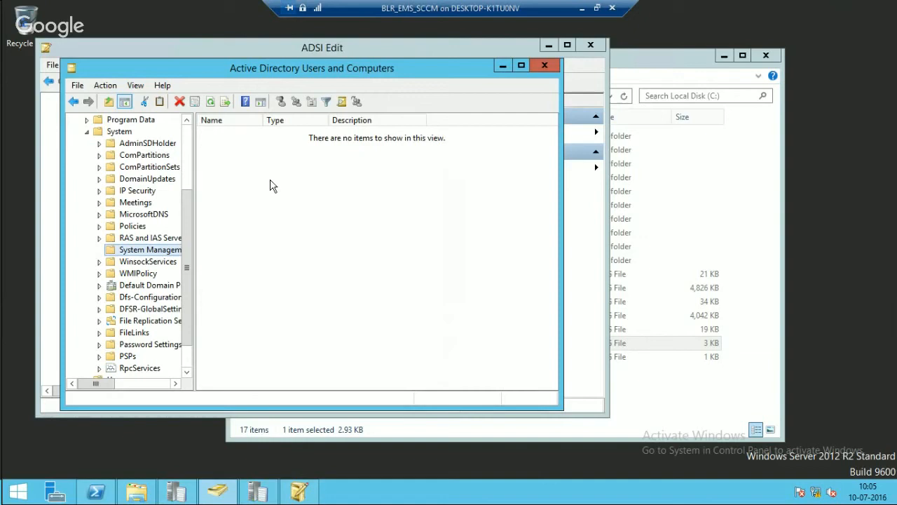
pyautogui.moveTo(391, 223)
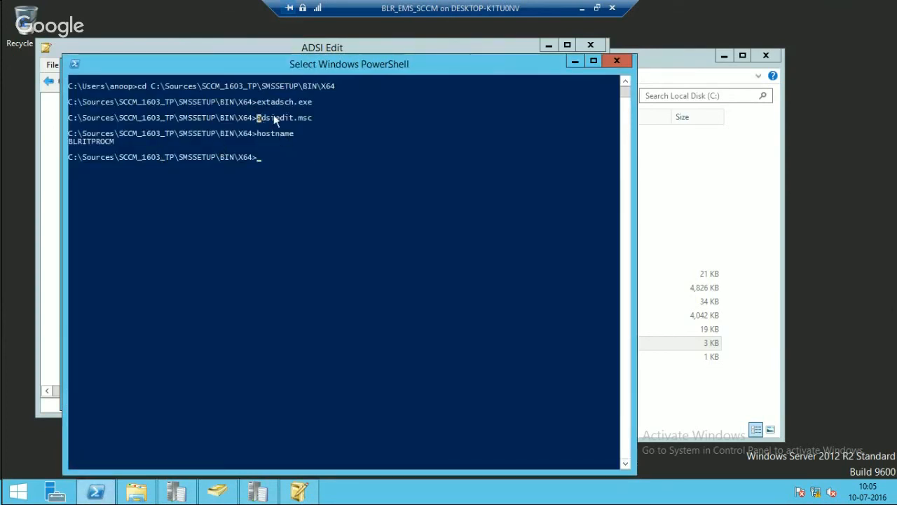
pyautogui.doubleClick(283, 117)
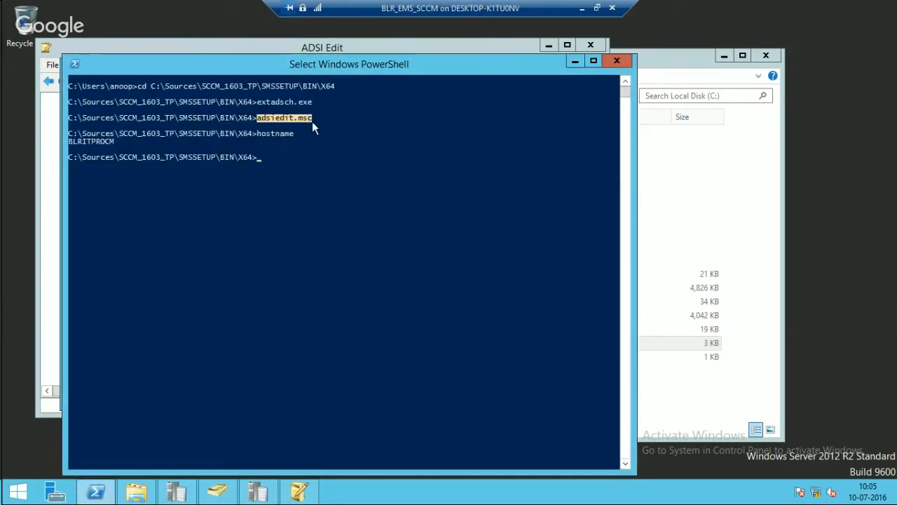
pyautogui.moveTo(422, 157)
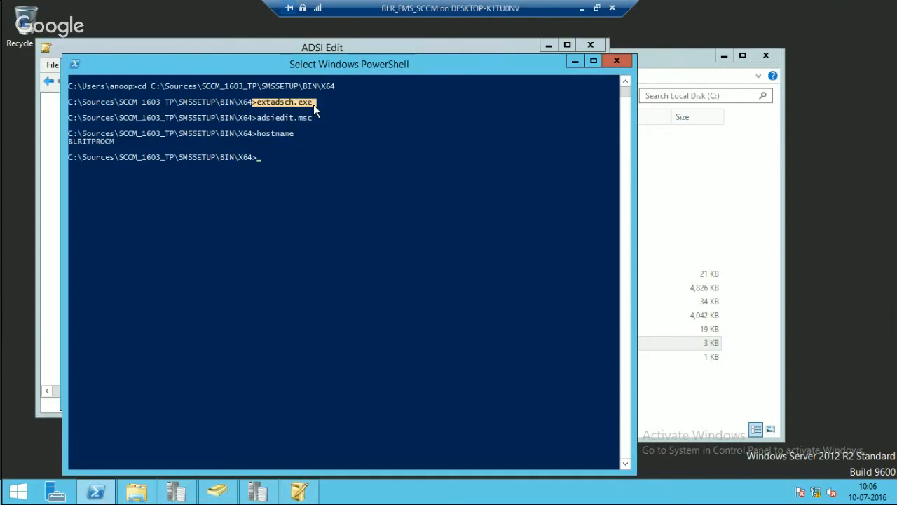
pyautogui.moveTo(356, 114)
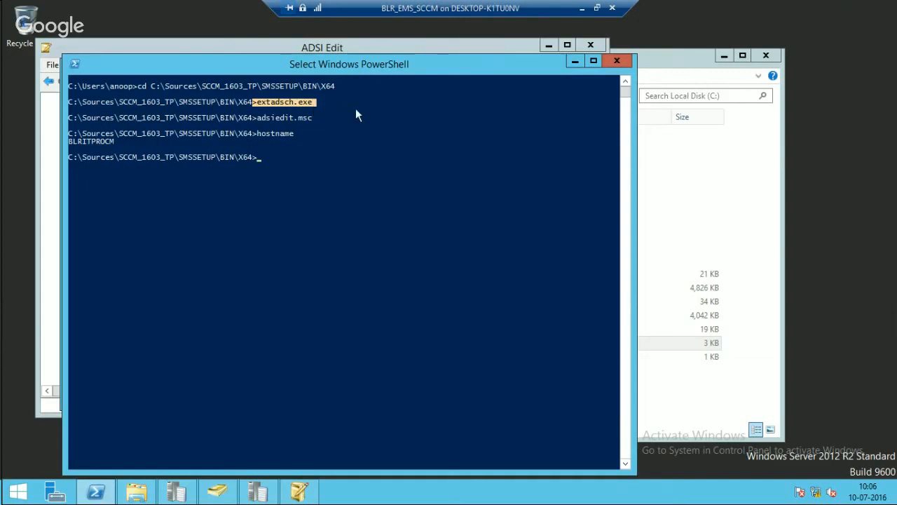